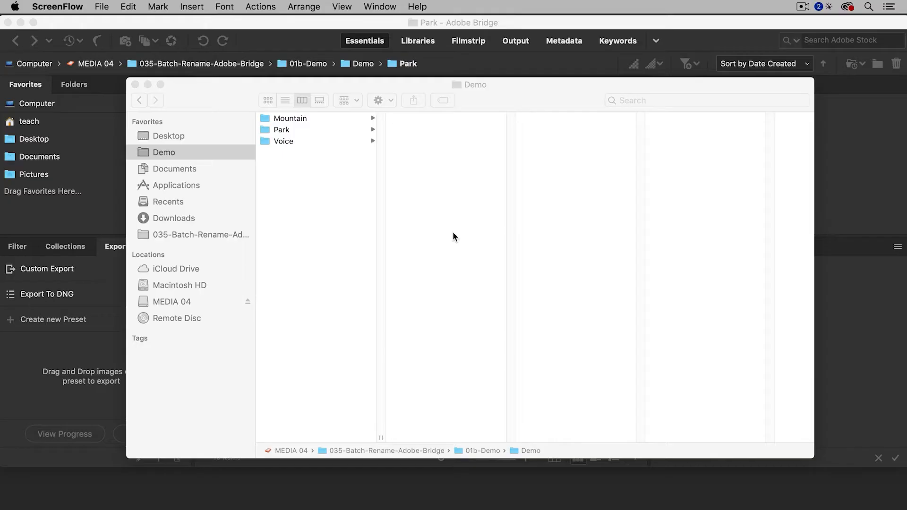
pyautogui.moveTo(307, 133)
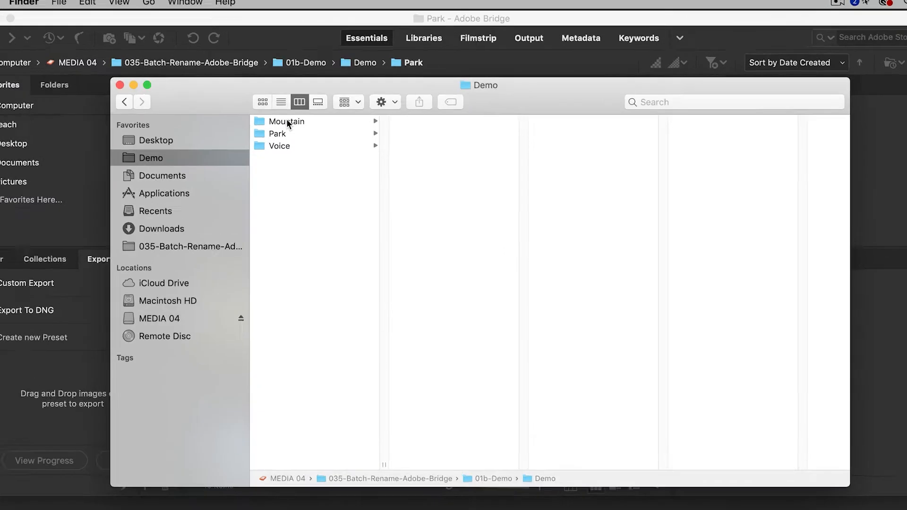
# Open the Mountain folder in Finder to list its seven IMG JPG photos
pyautogui.click(286, 122)
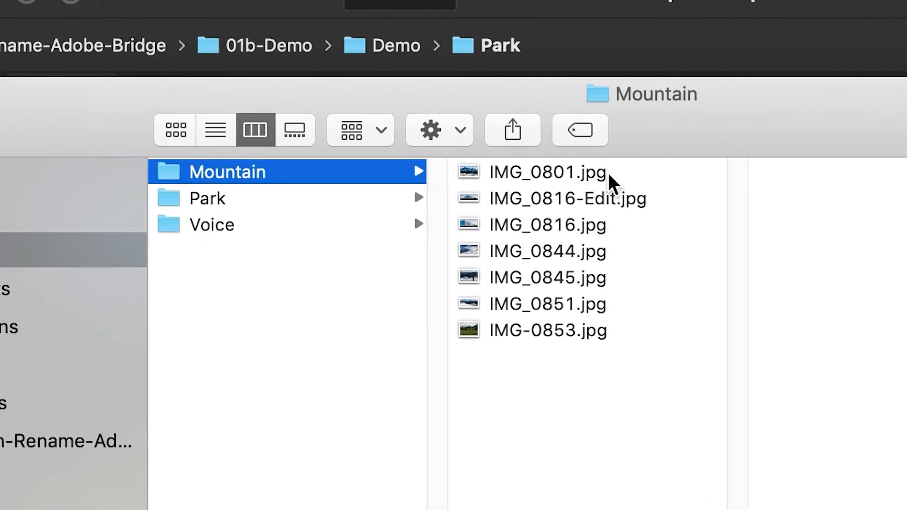
pyautogui.moveTo(550, 375)
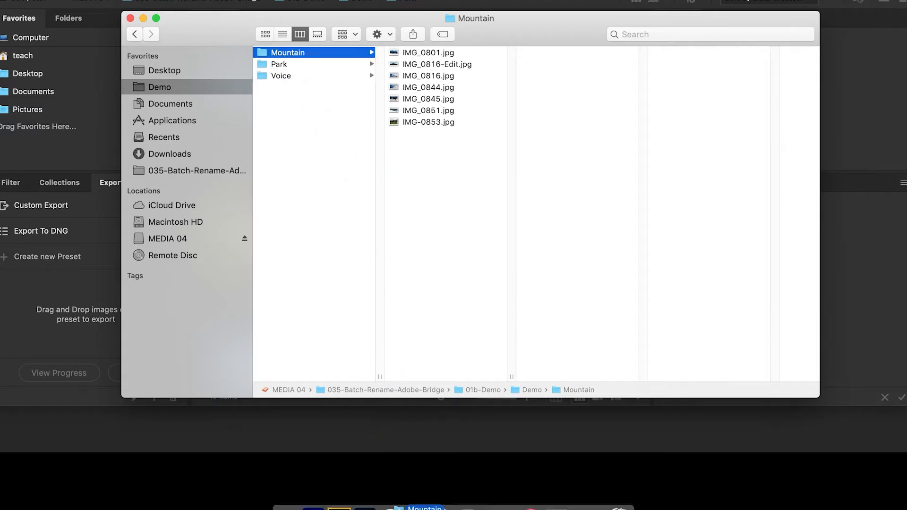
# Switch to Bridge, select all seven Mountain JPGs, and browse the Edit and Tools menus
pyautogui.click(366, 493)
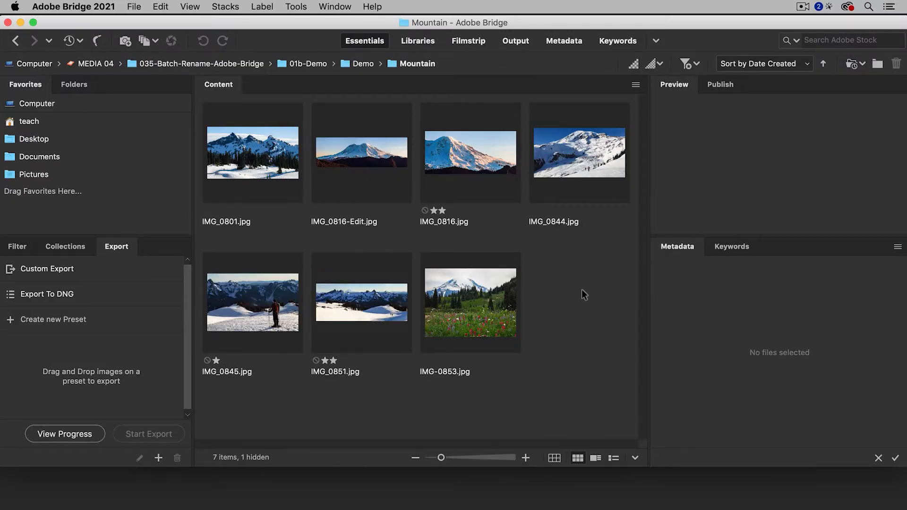
pyautogui.moveTo(537, 289)
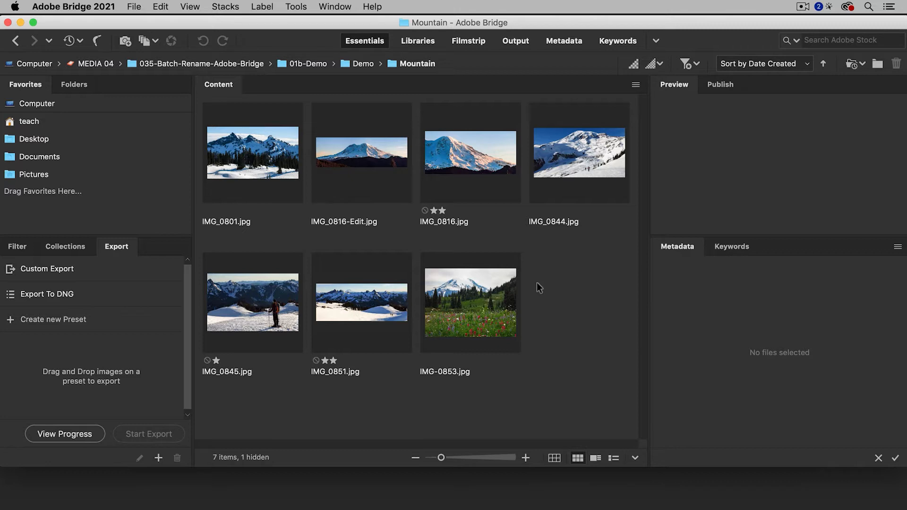
pyautogui.press('cmd+a')
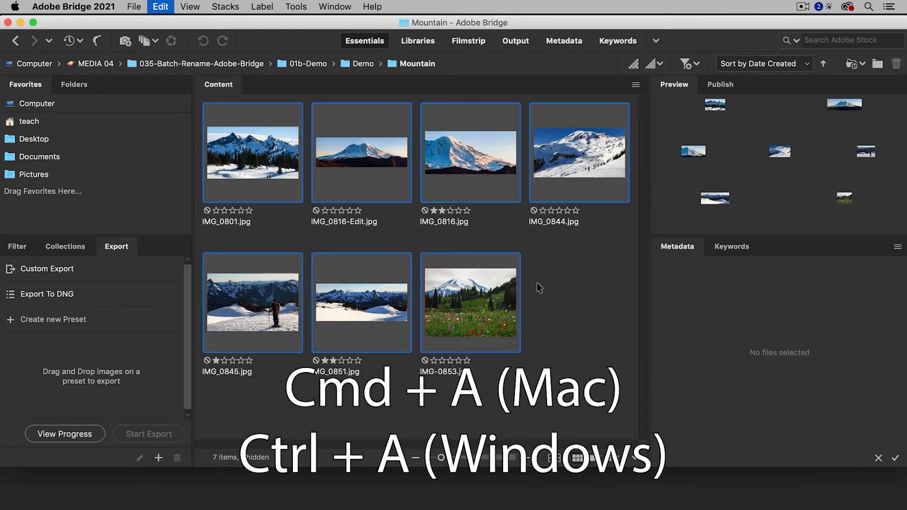
pyautogui.press('cmd+a')
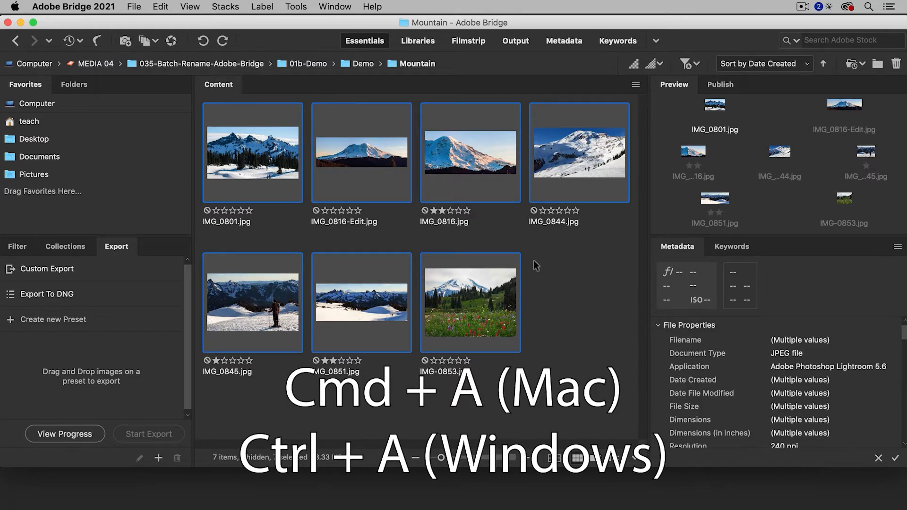
pyautogui.click(160, 6)
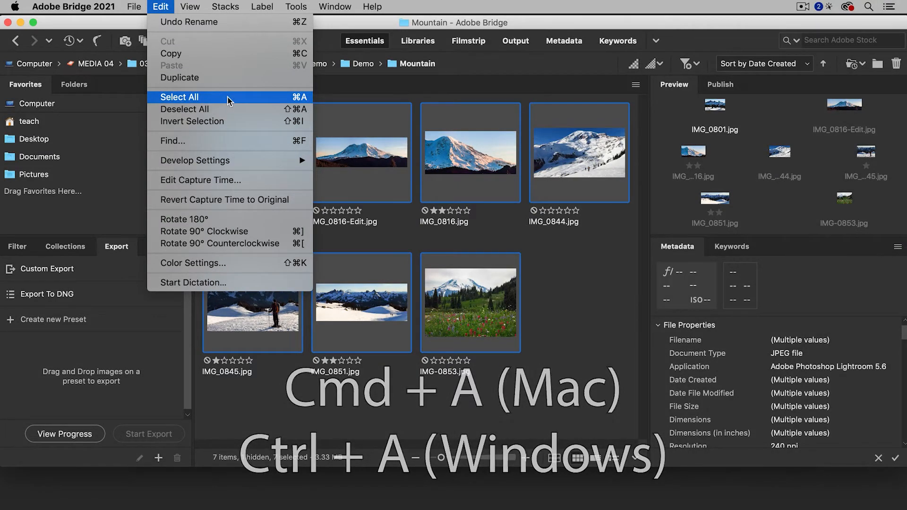
pyautogui.click(296, 7)
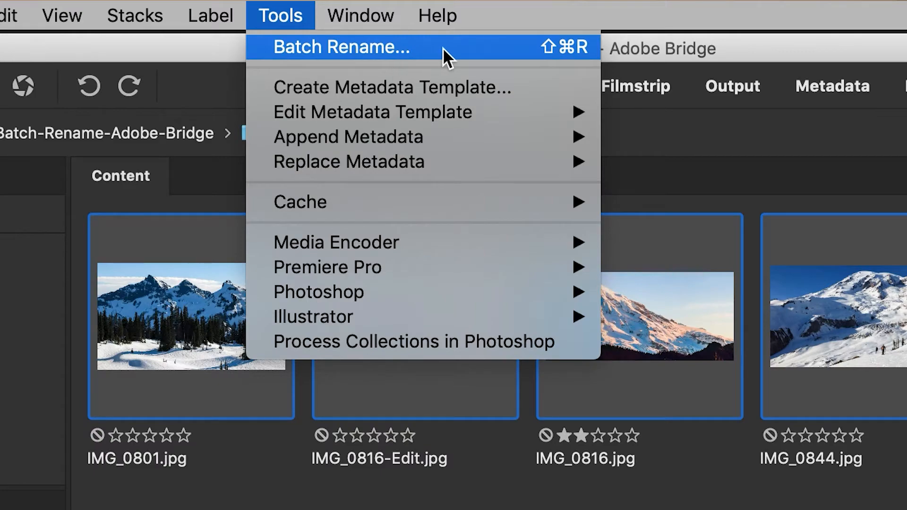
# Open Batch Rename and enter the text prefix 'Mt-Rainier-' before the current filename
pyautogui.click(341, 47)
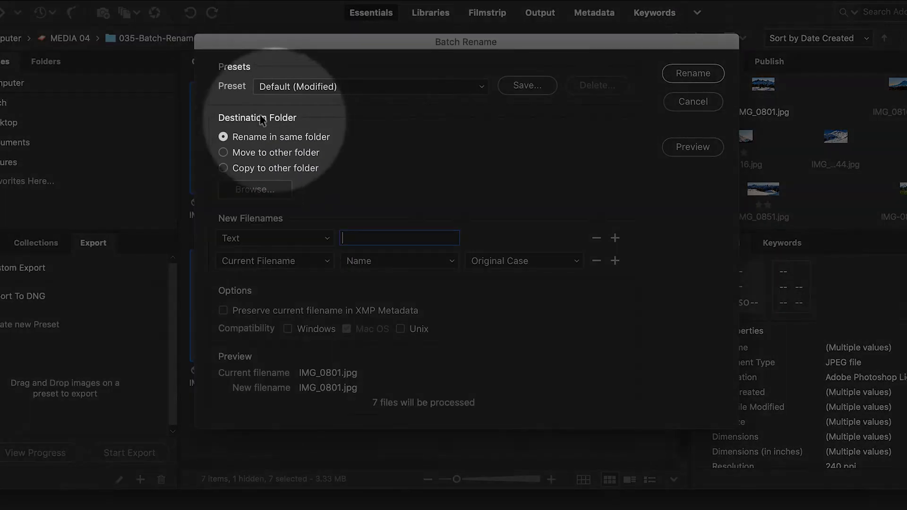
pyautogui.moveTo(273, 147)
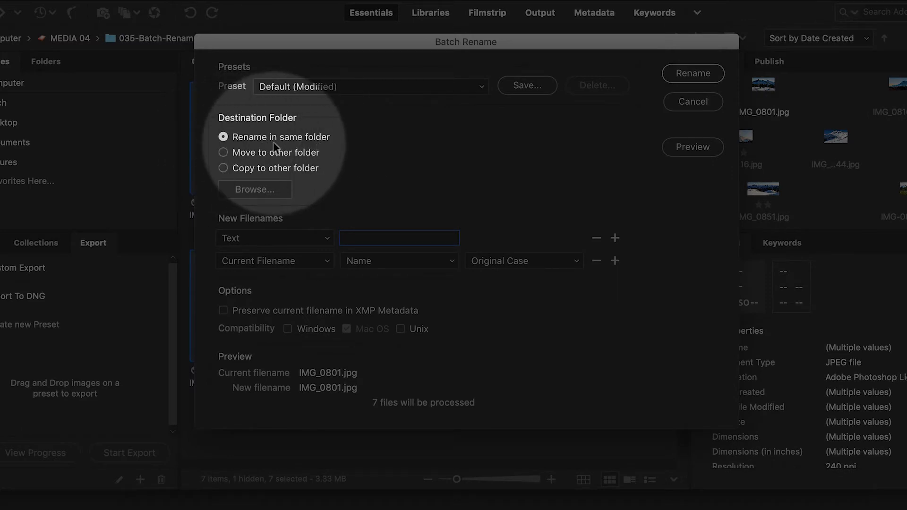
pyautogui.moveTo(244, 175)
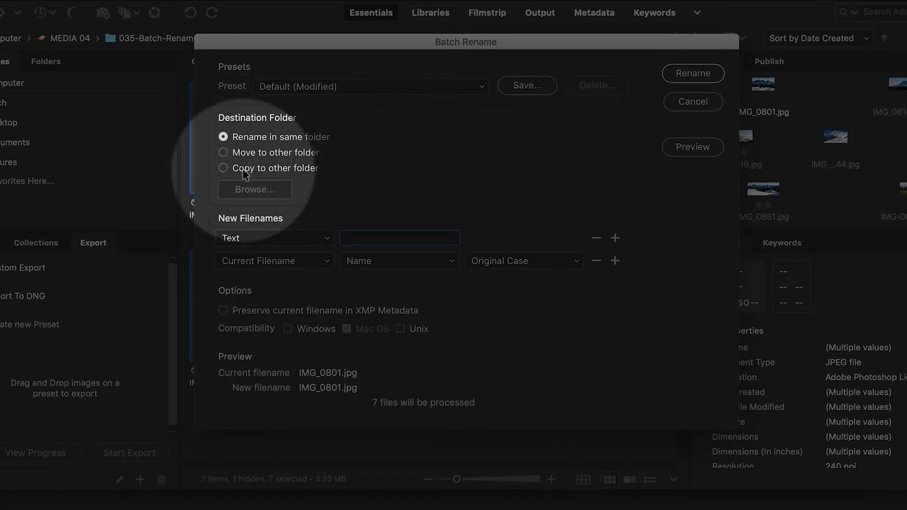
pyautogui.moveTo(260, 229)
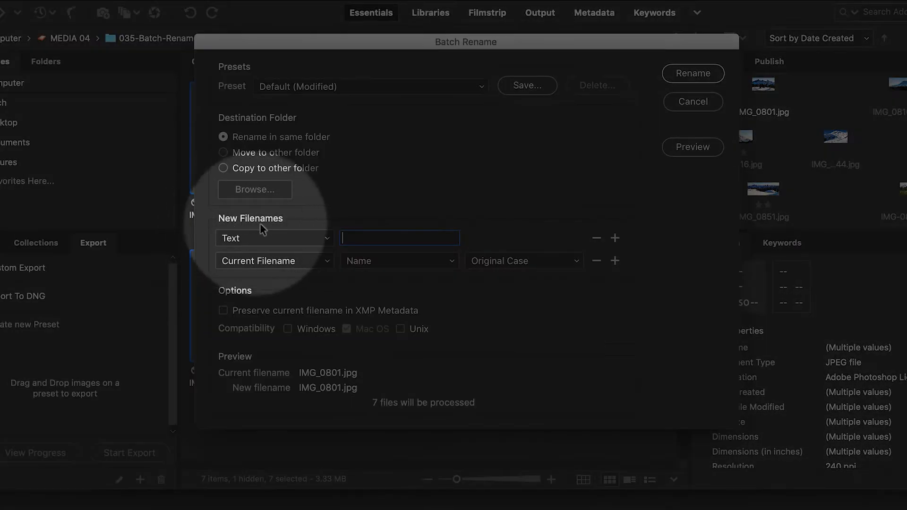
pyautogui.moveTo(453, 261)
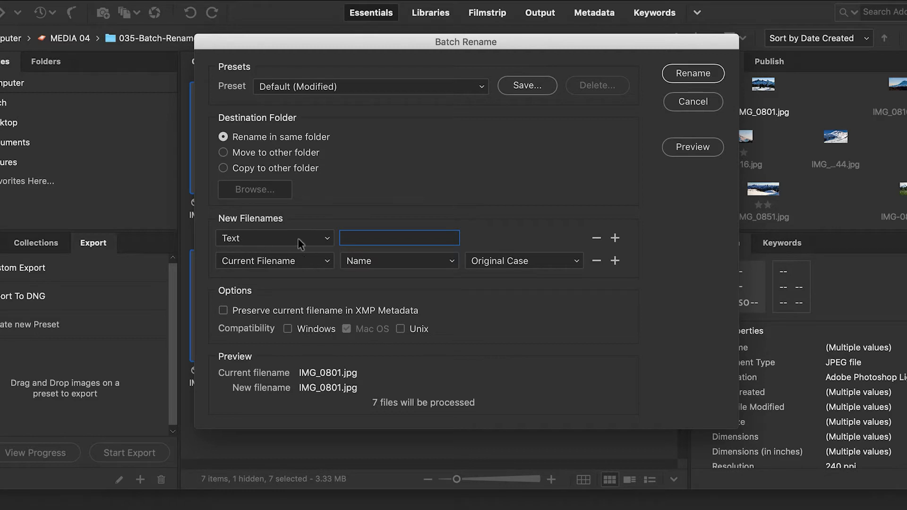
pyautogui.write('M')
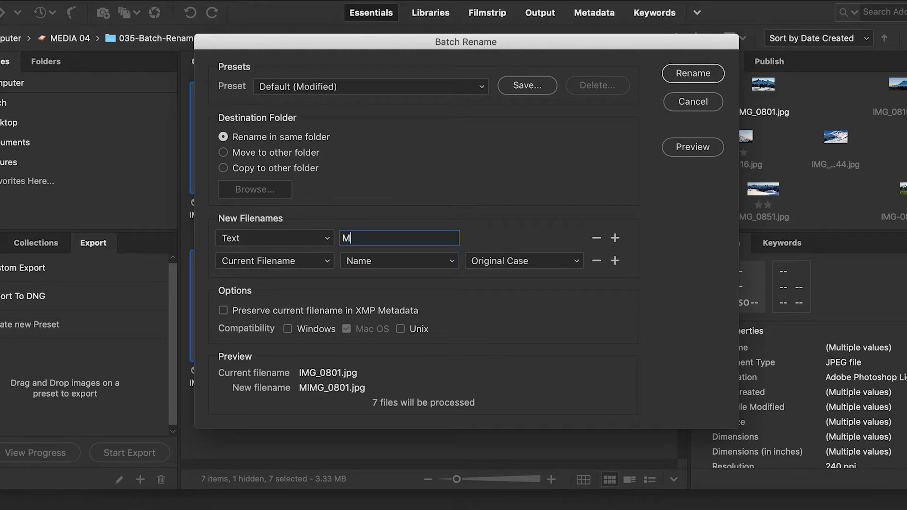
pyautogui.write('t-')
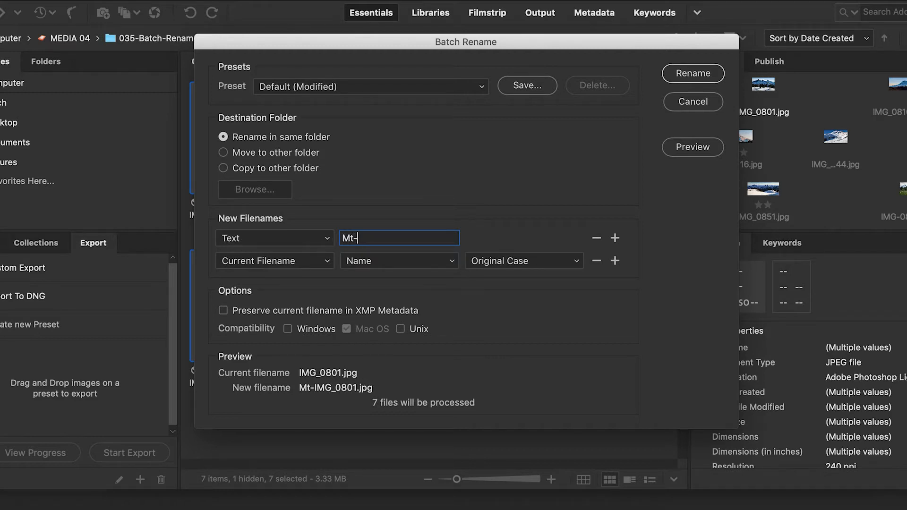
pyautogui.write('Rainier')
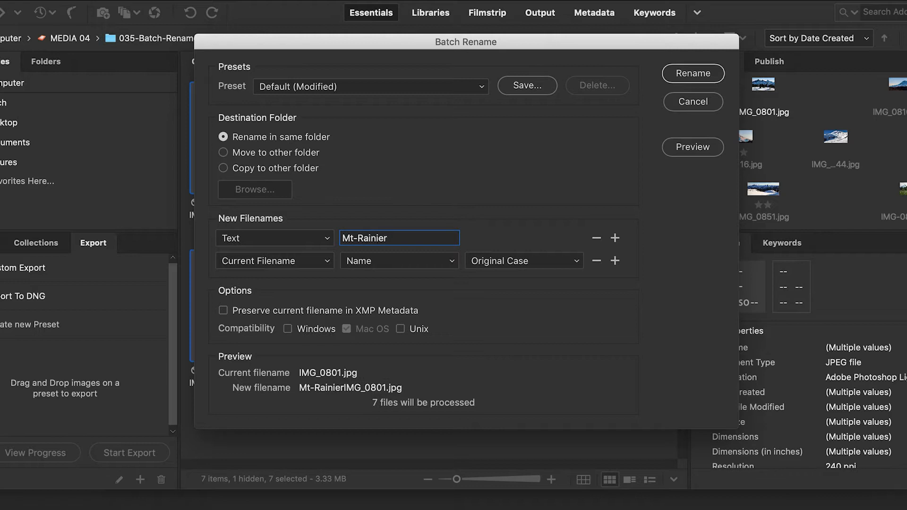
pyautogui.write('-')
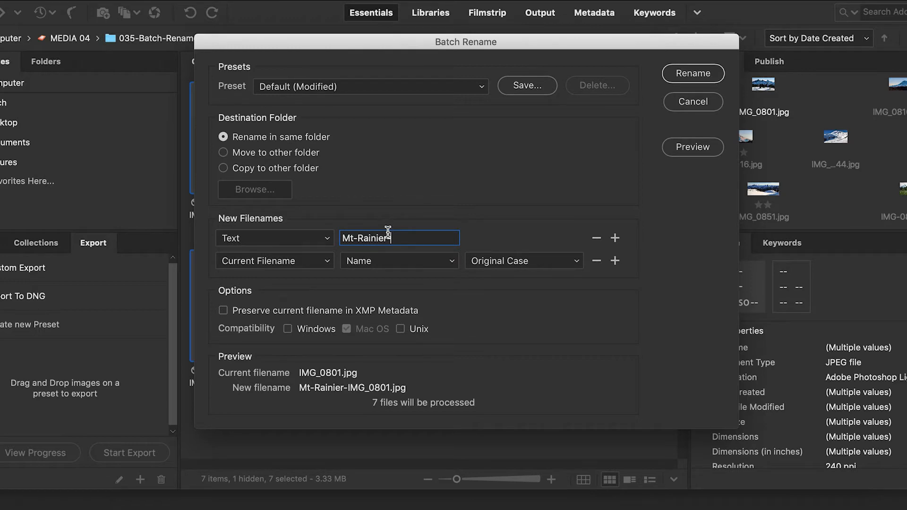
pyautogui.write('-')
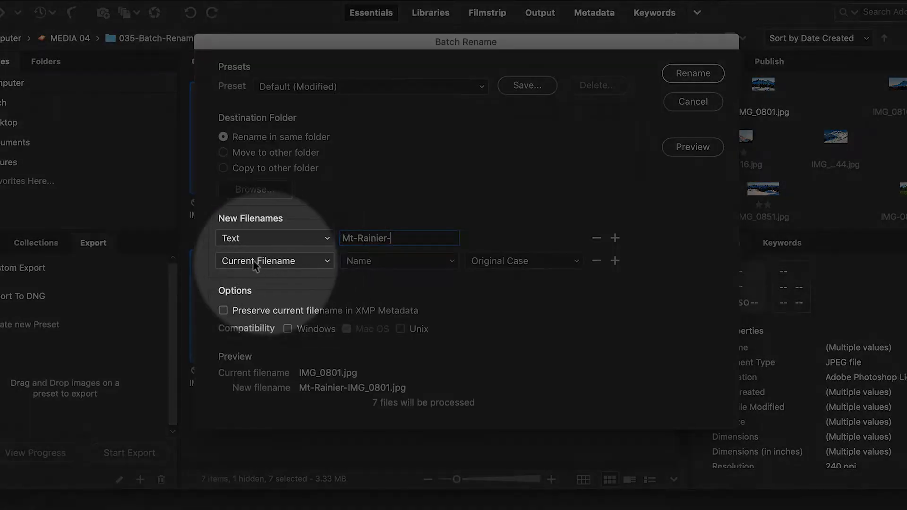
pyautogui.moveTo(301, 270)
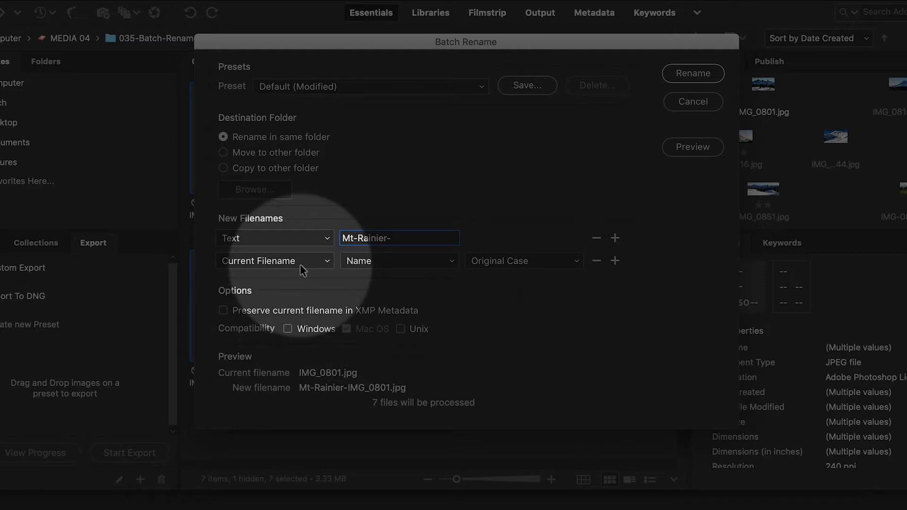
pyautogui.moveTo(310, 272)
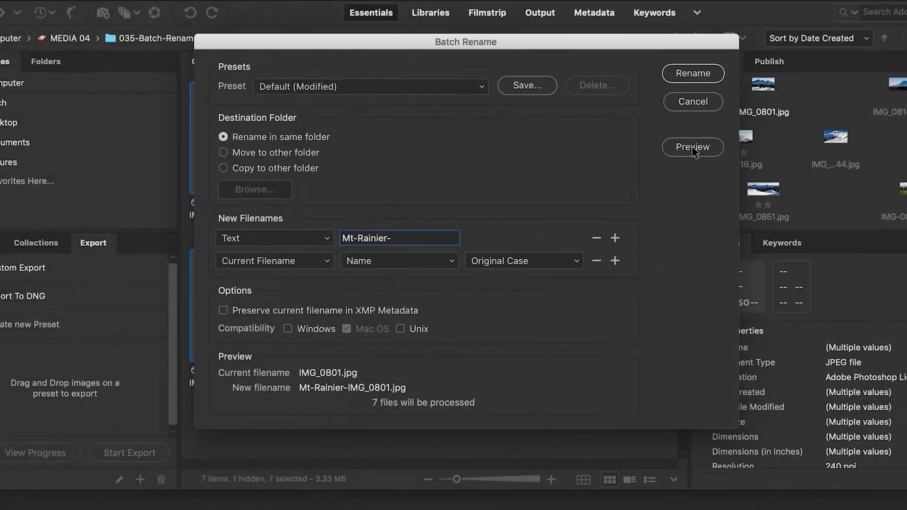
# Preview the seven new names, then apply the Mt-Rainier- rename to all photos
pyautogui.click(693, 147)
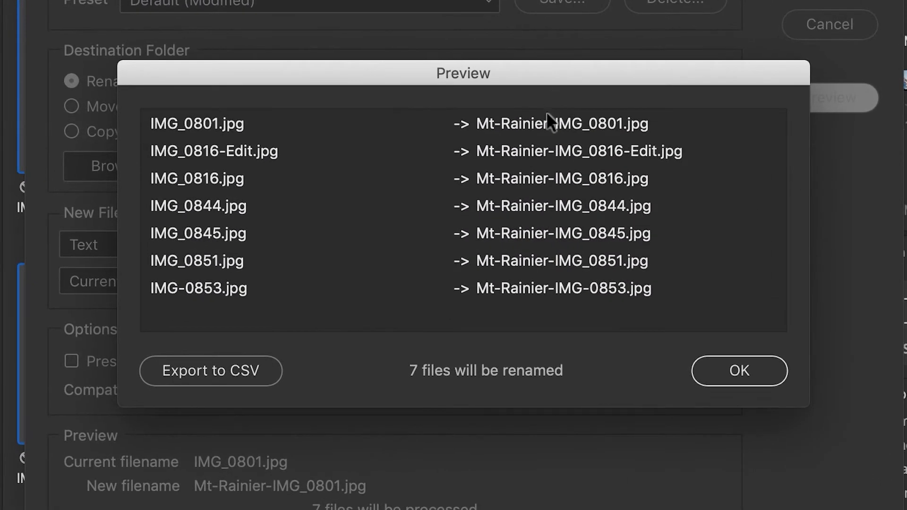
pyautogui.moveTo(551, 291)
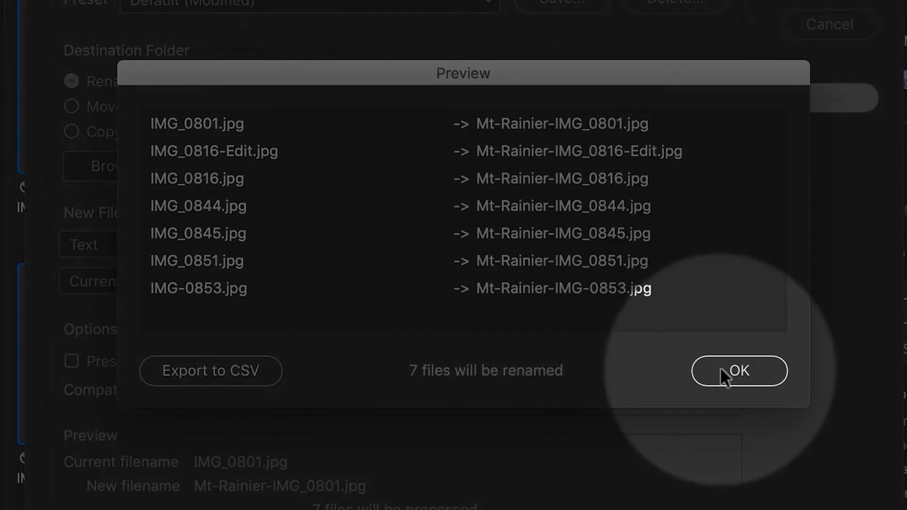
pyautogui.click(739, 371)
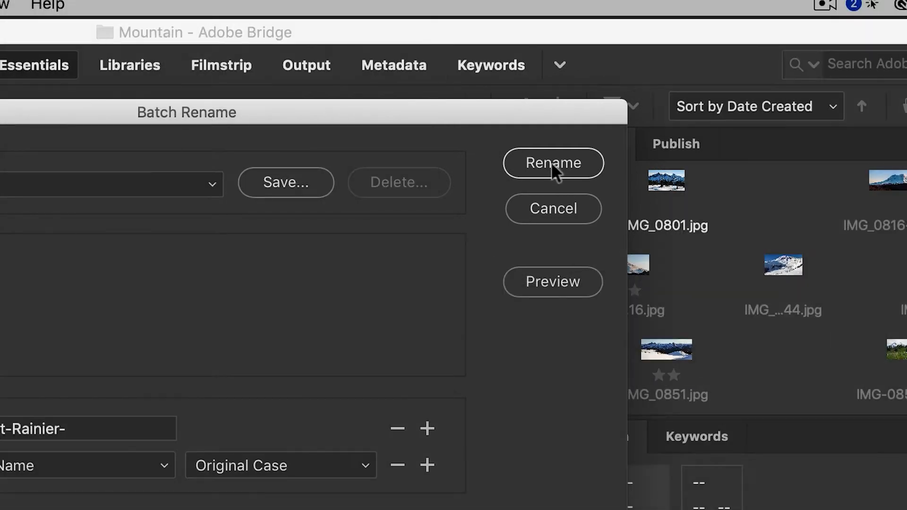
pyautogui.click(552, 162)
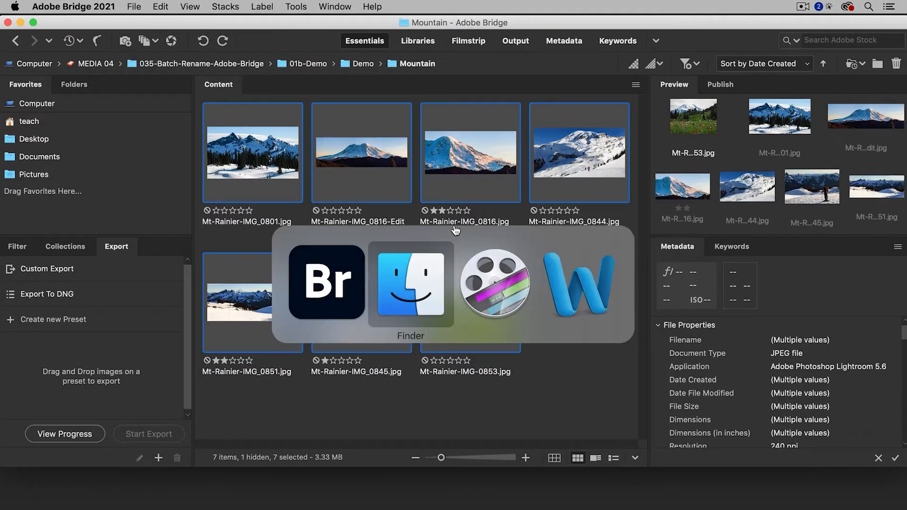
# Check the renamed photos in Finder, then open the Voice folder of twelve WAVs
pyautogui.click(410, 283)
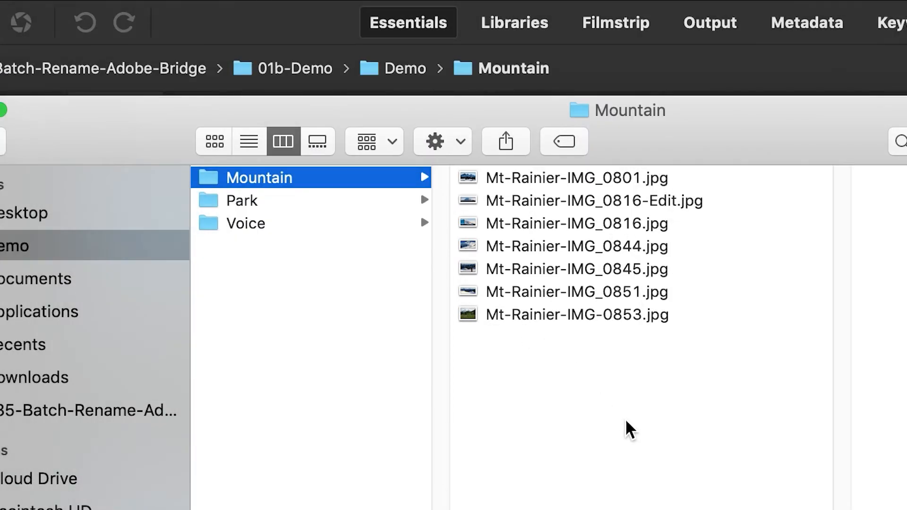
pyautogui.moveTo(630, 430)
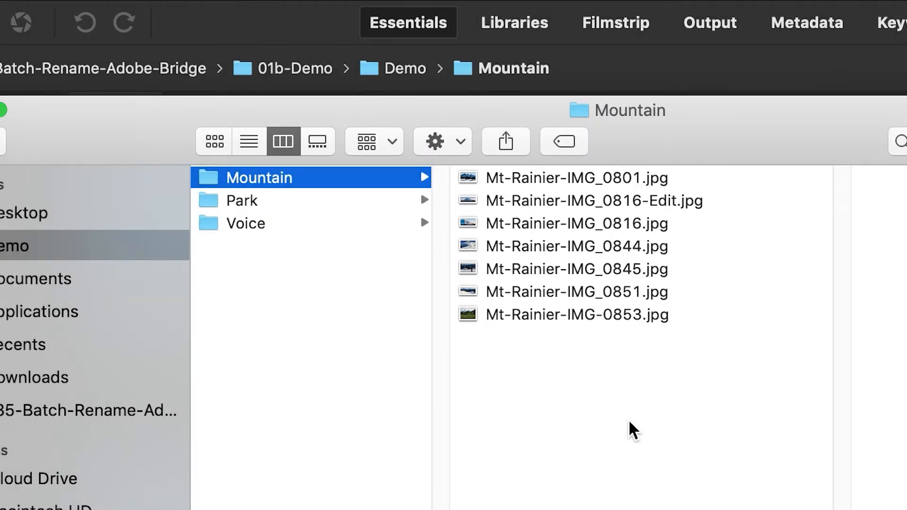
pyautogui.moveTo(634, 410)
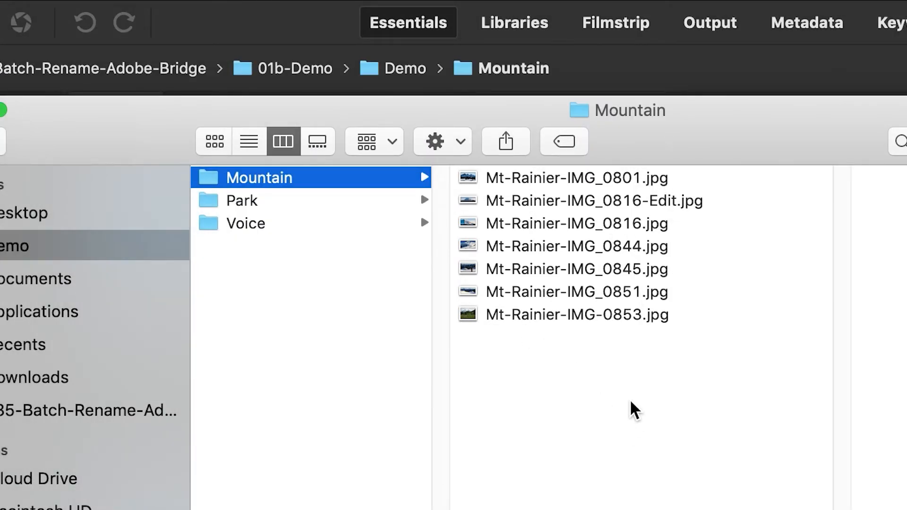
pyautogui.moveTo(289, 247)
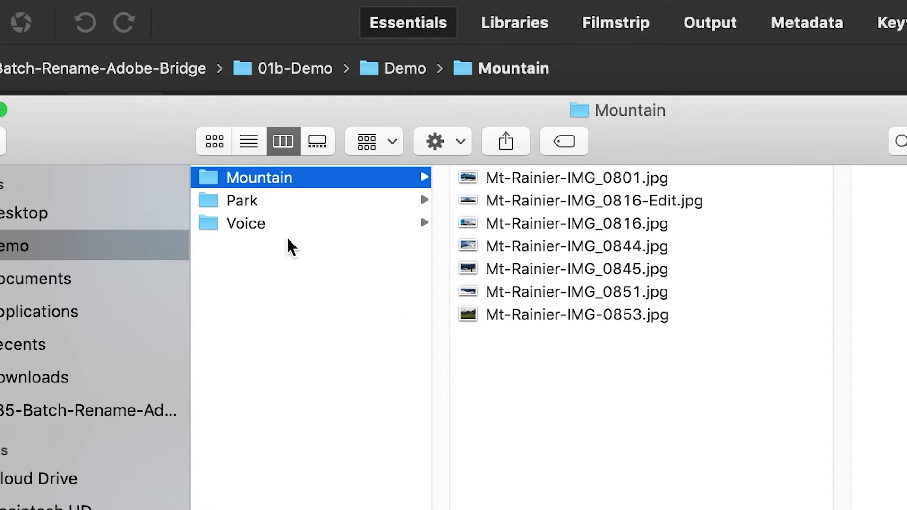
pyautogui.click(245, 224)
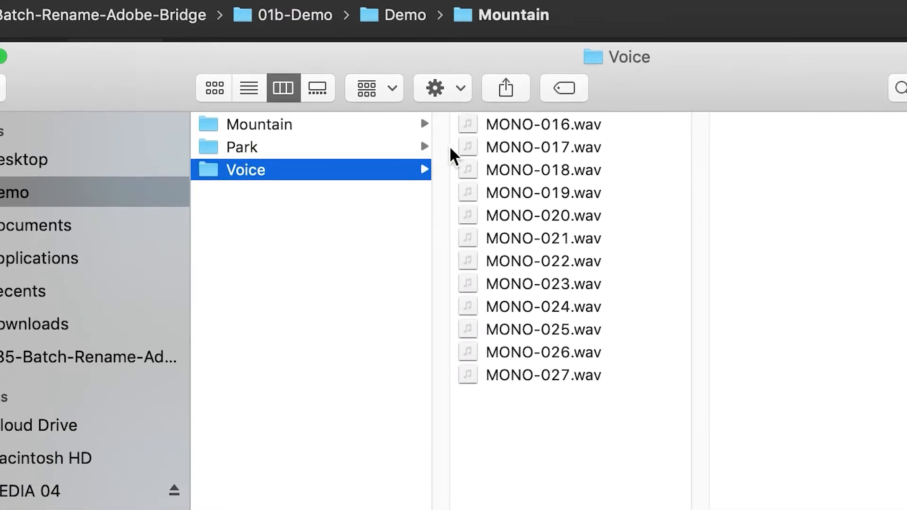
pyautogui.moveTo(291, 252)
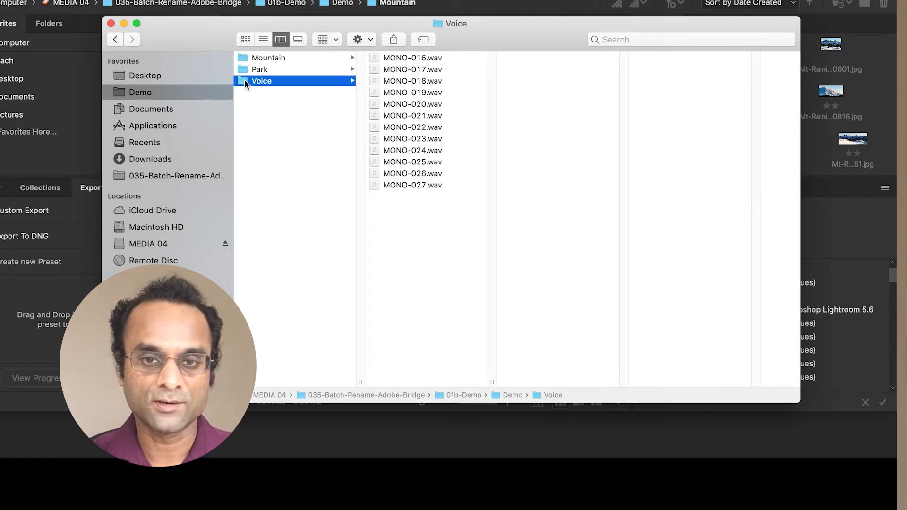
pyautogui.moveTo(345, 497)
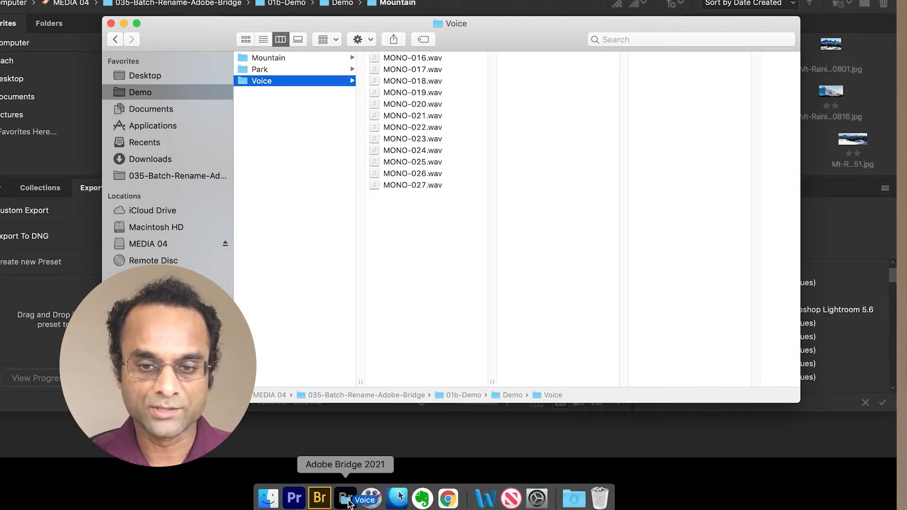
# Switch to Bridge and select all twelve MONO WAV files in the Voice folder
pyautogui.click(319, 498)
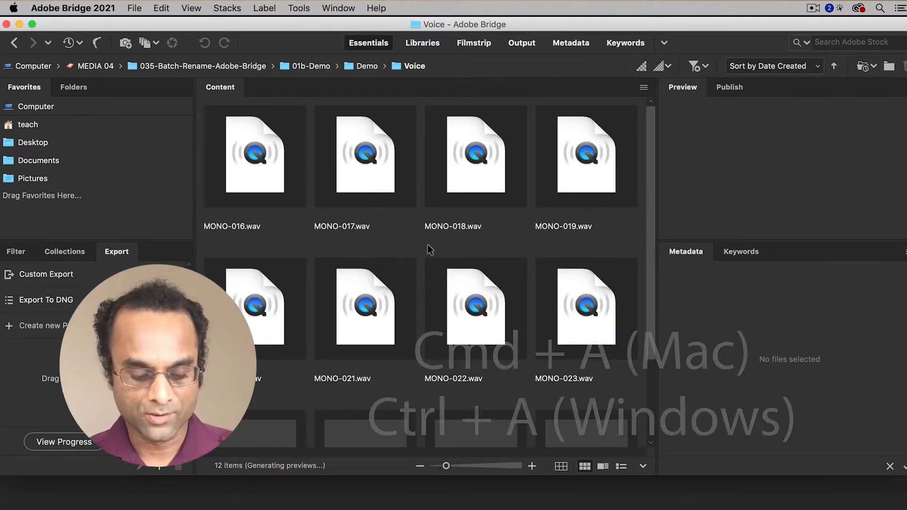
pyautogui.press('cmd+a')
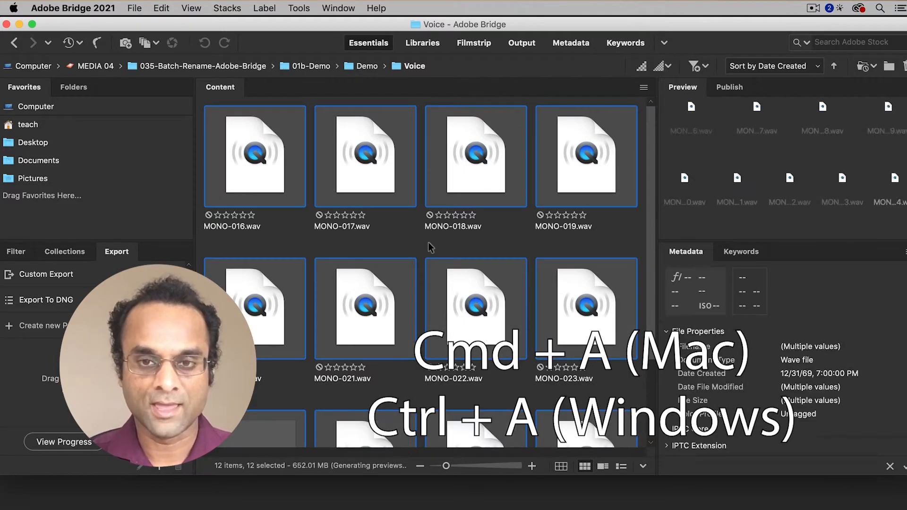
pyautogui.click(298, 8)
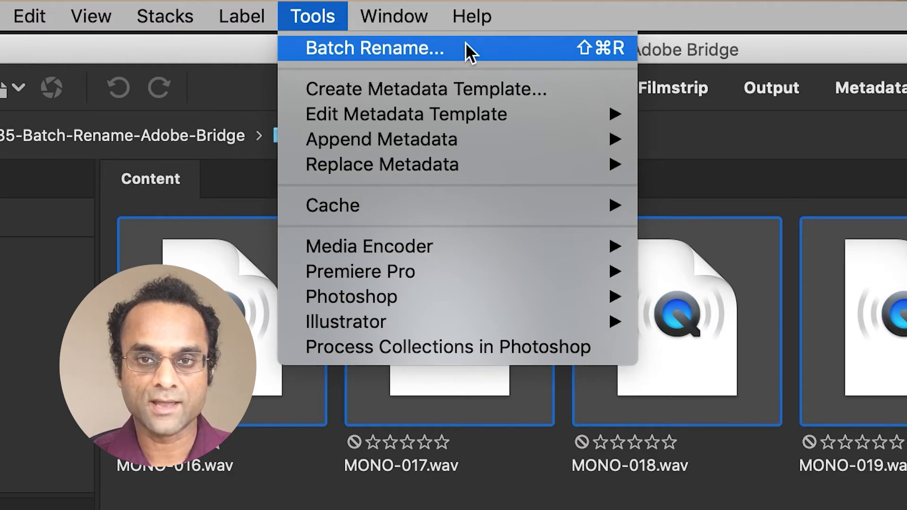
# Open Batch Rename and type the prefix text 'VO-Take-'
pyautogui.click(374, 49)
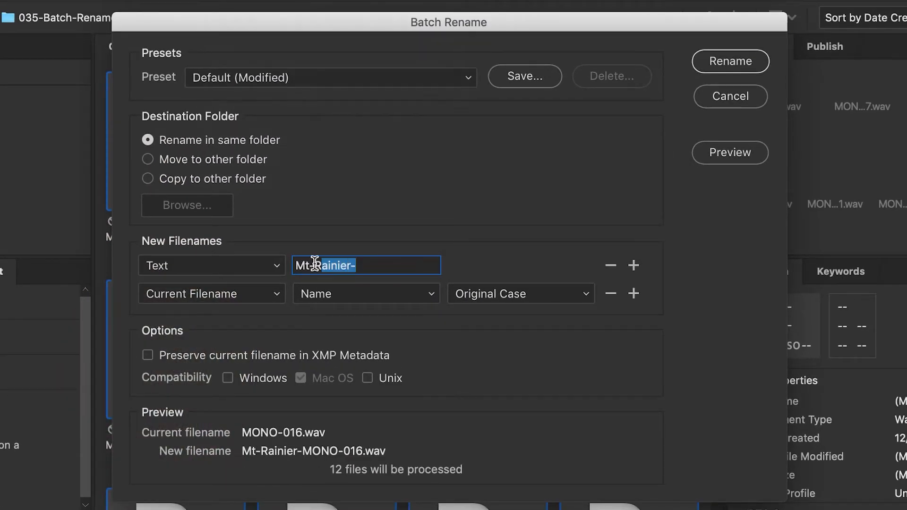
pyautogui.write('V')
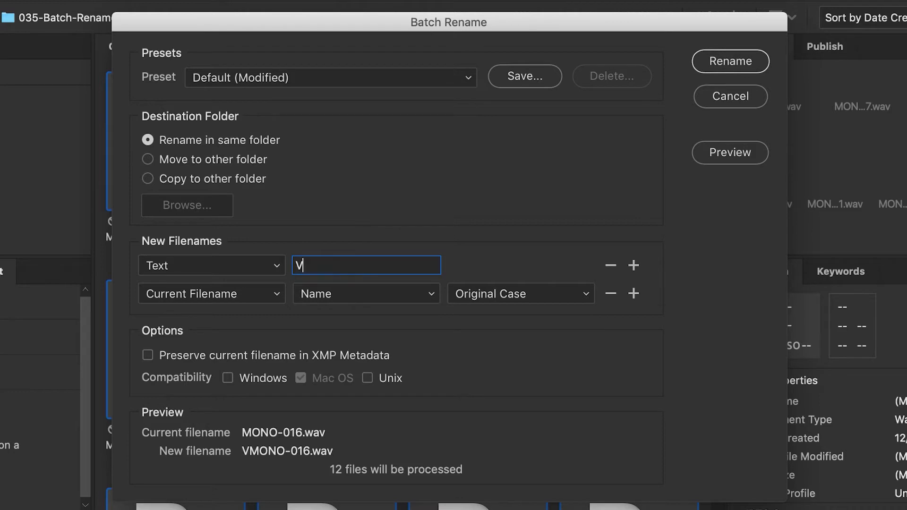
pyautogui.write('O-')
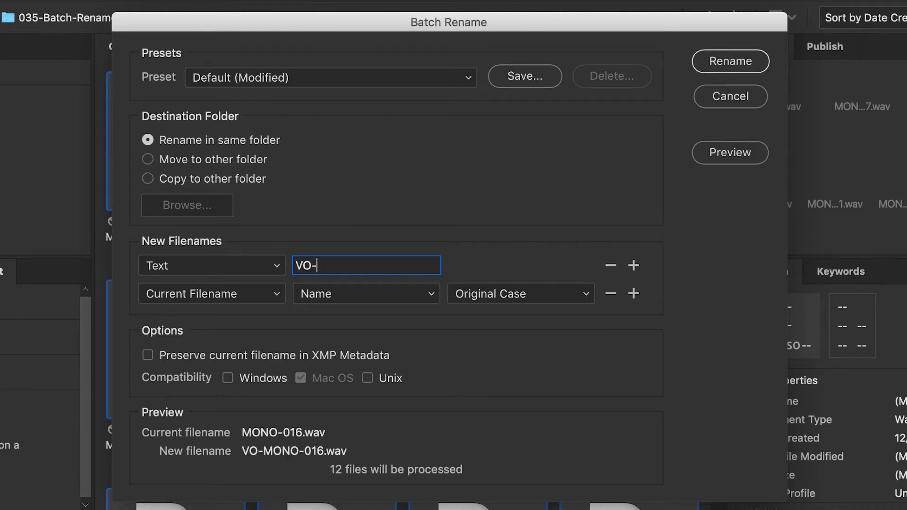
pyautogui.write('Take')
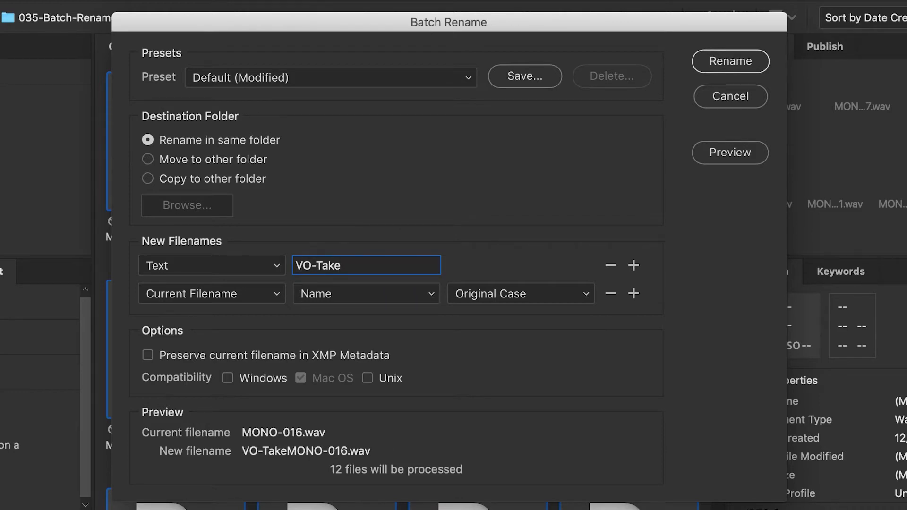
pyautogui.write('-')
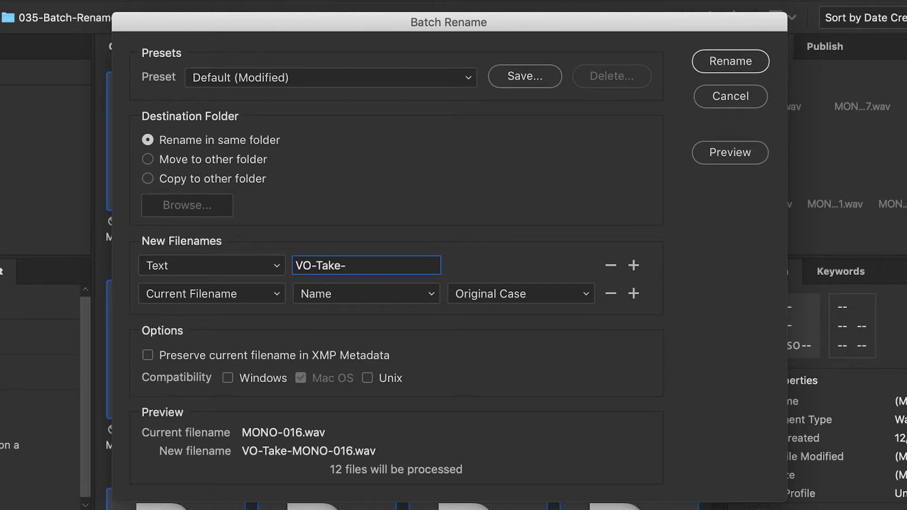
pyautogui.moveTo(334, 266)
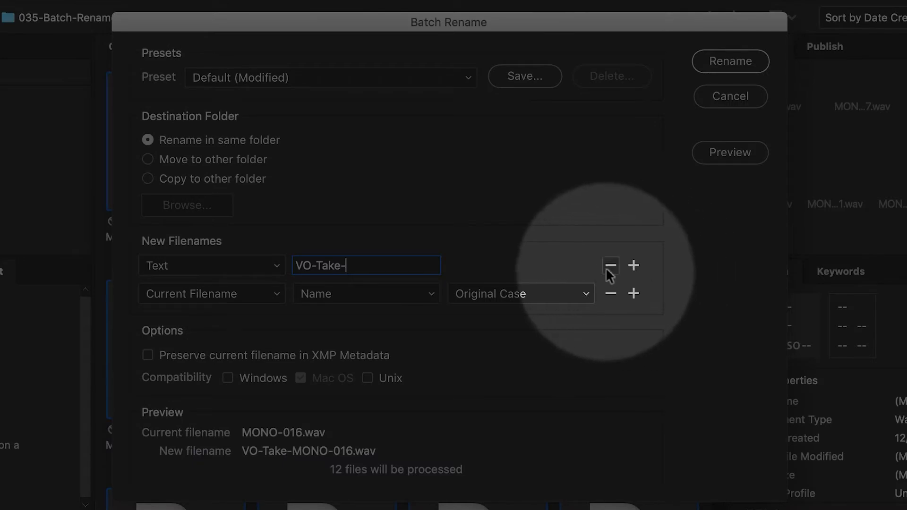
pyautogui.moveTo(609, 265)
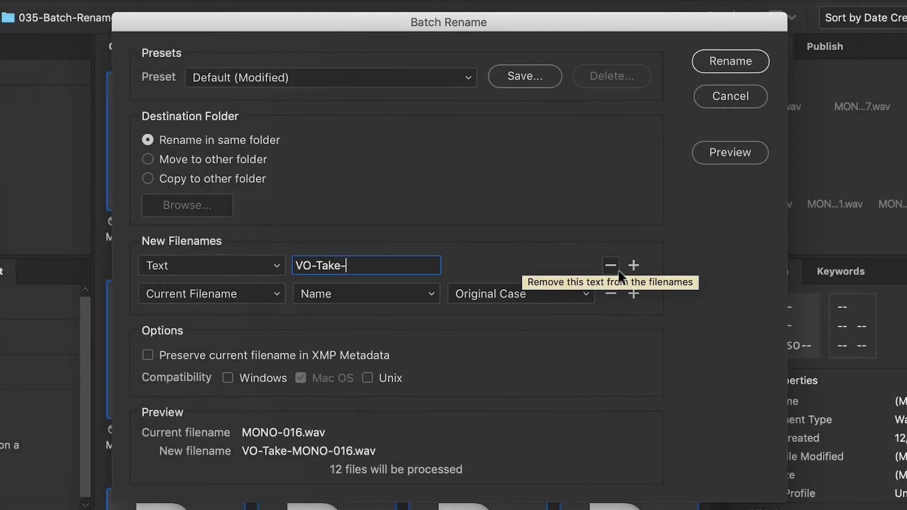
# Add a two-digit Sequence Number part after the VO-Take- text
pyautogui.click(633, 265)
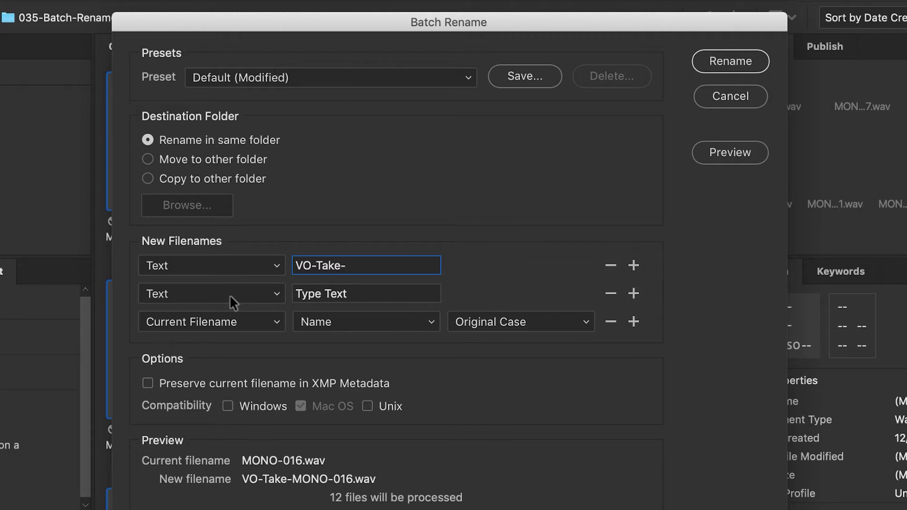
pyautogui.click(211, 293)
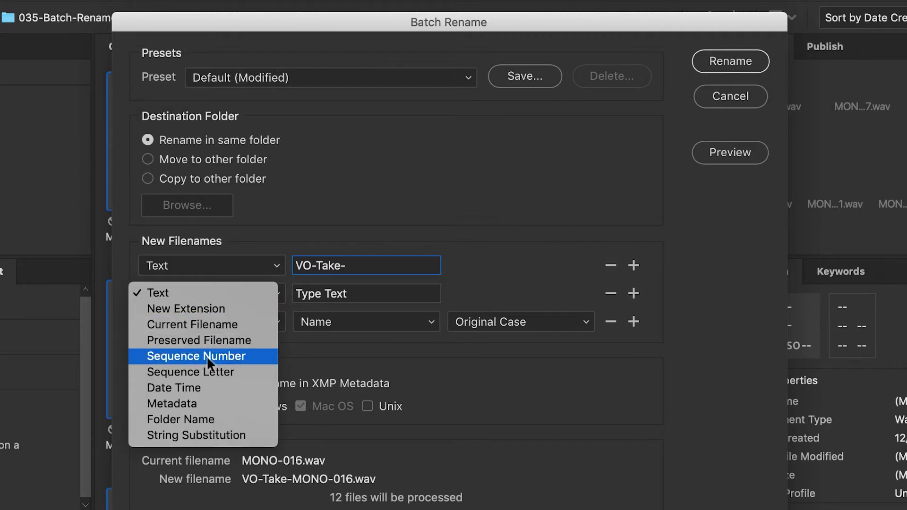
pyautogui.click(196, 357)
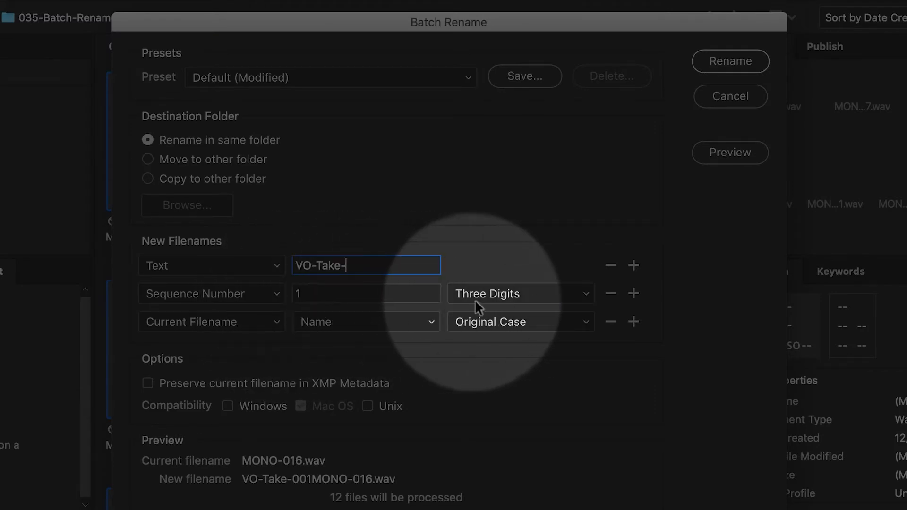
pyautogui.click(517, 293)
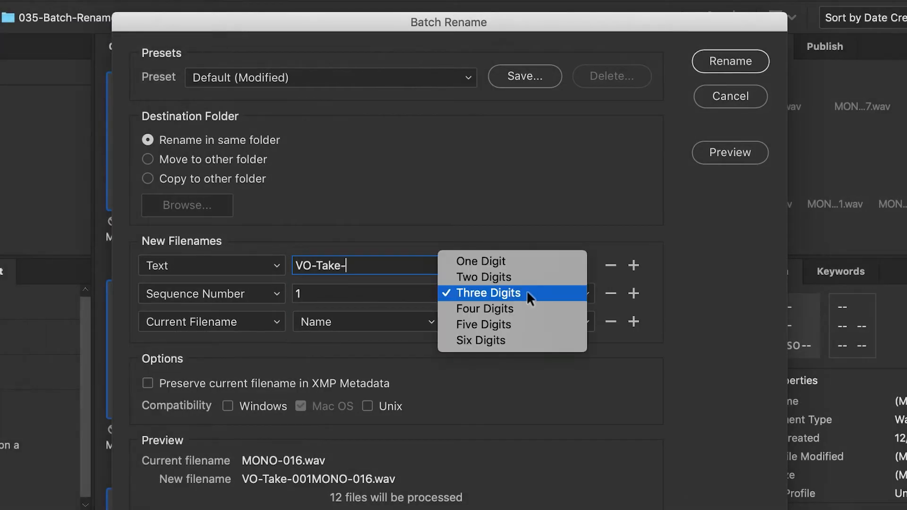
pyautogui.click(484, 277)
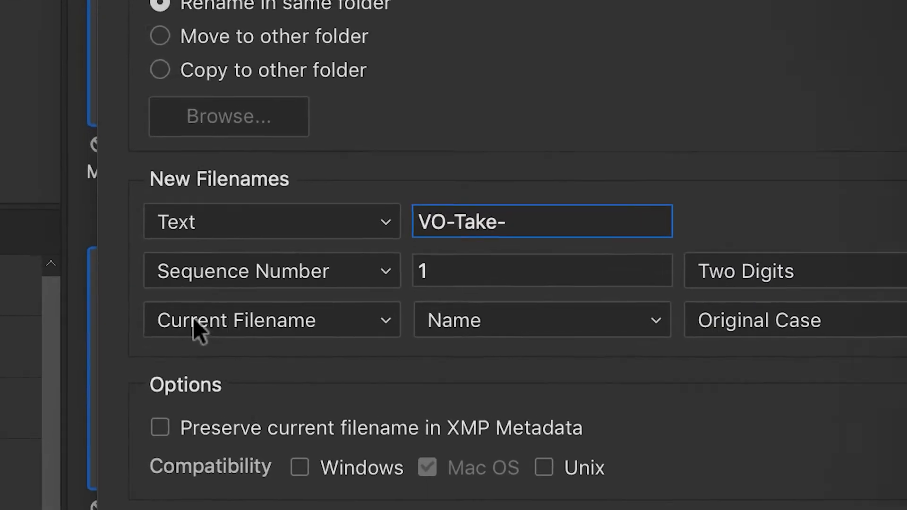
pyautogui.scroll(-3)
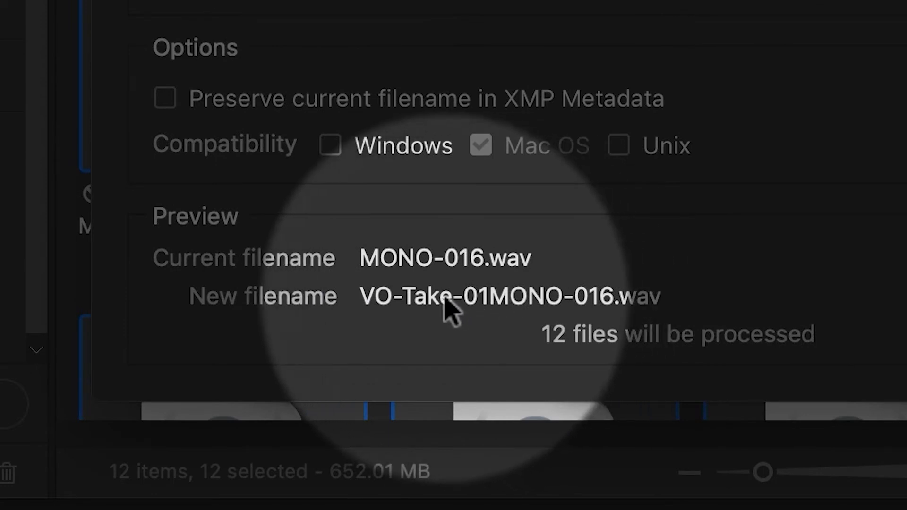
pyautogui.moveTo(483, 322)
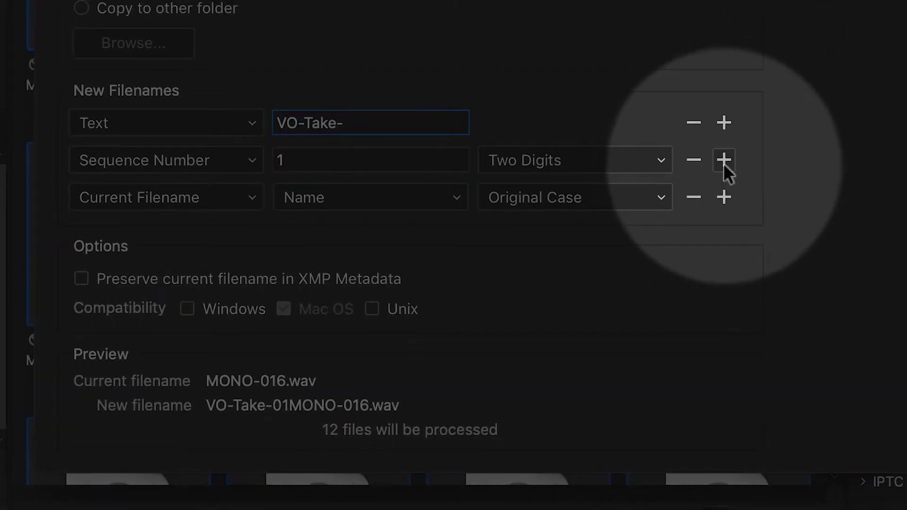
# Add a '-' text part after the sequence number, preview, and rename all twelve WAVs
pyautogui.click(724, 160)
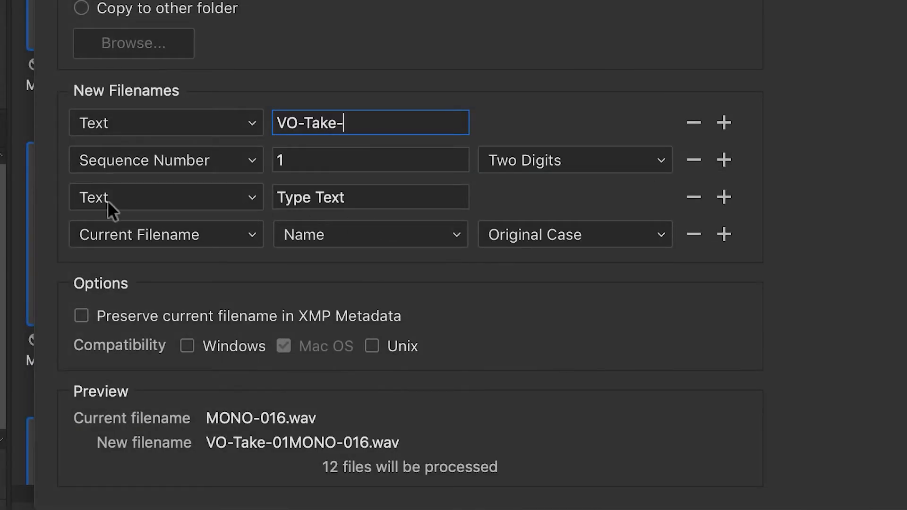
pyautogui.click(369, 197)
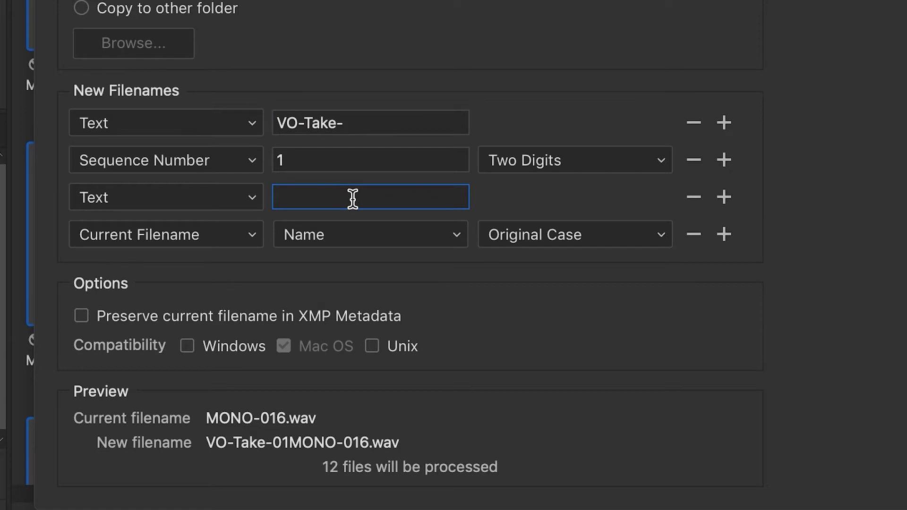
pyautogui.write('-')
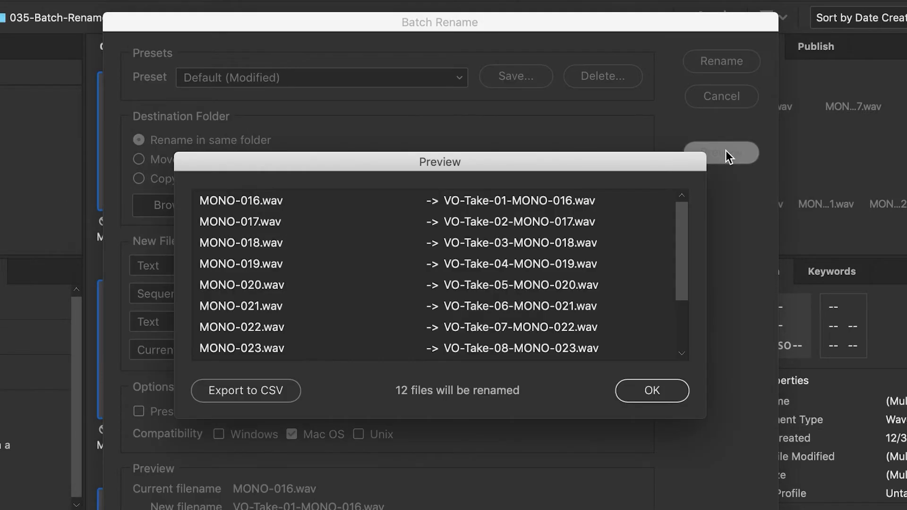
pyautogui.scroll(-3)
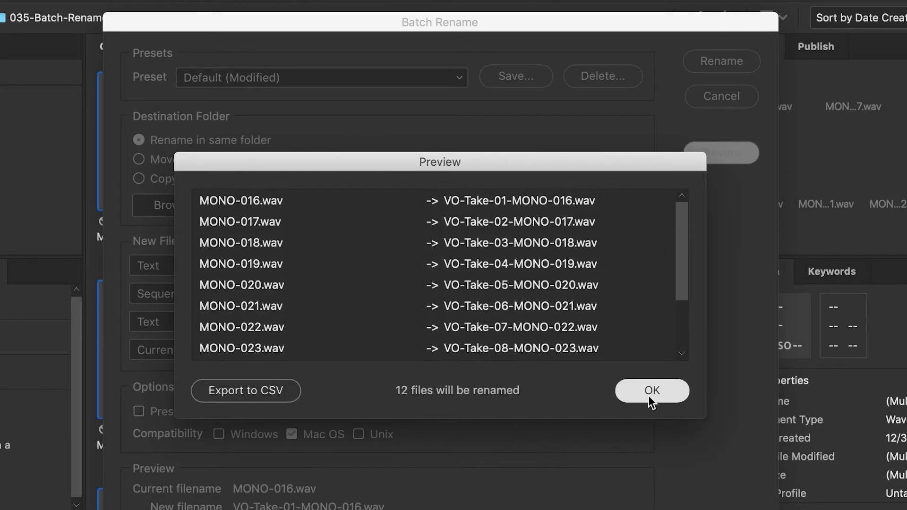
pyautogui.click(652, 391)
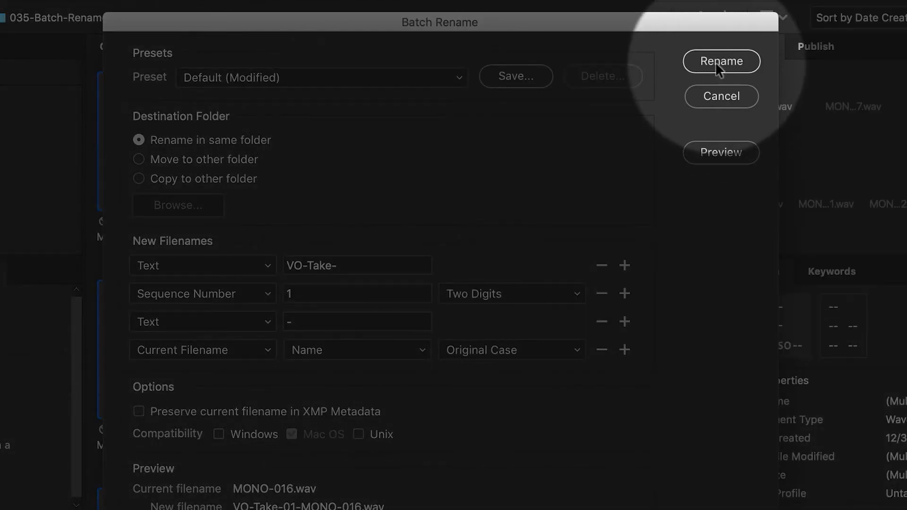
pyautogui.click(721, 61)
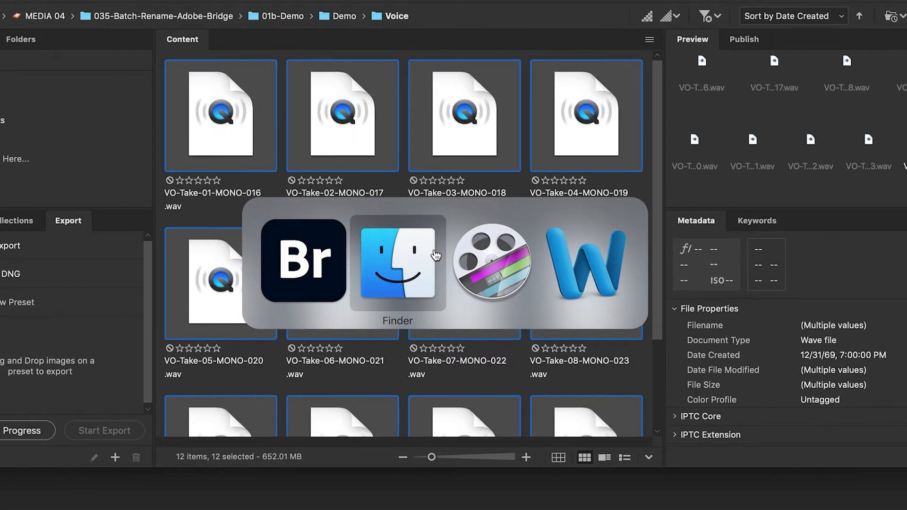
# In Finder, preview the twelfth VO-Take WAV, then open the Park folder's ten photos
pyautogui.click(397, 263)
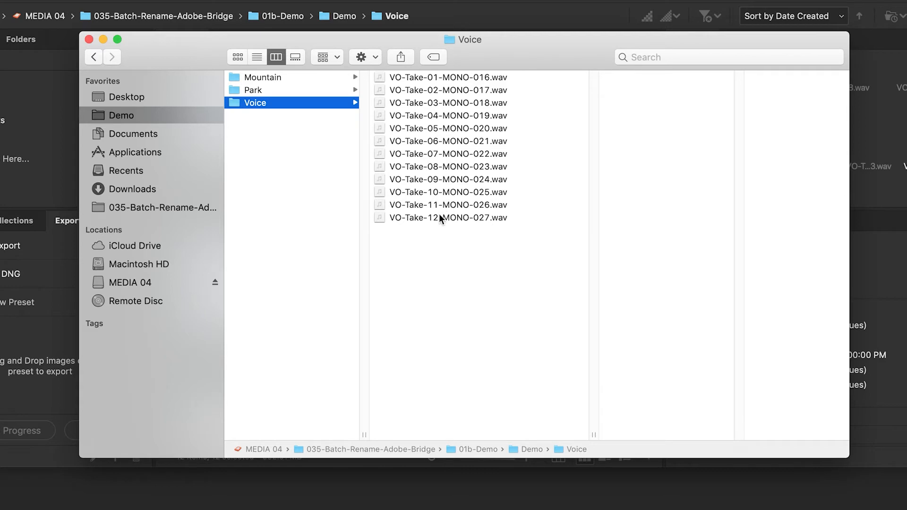
pyautogui.click(448, 218)
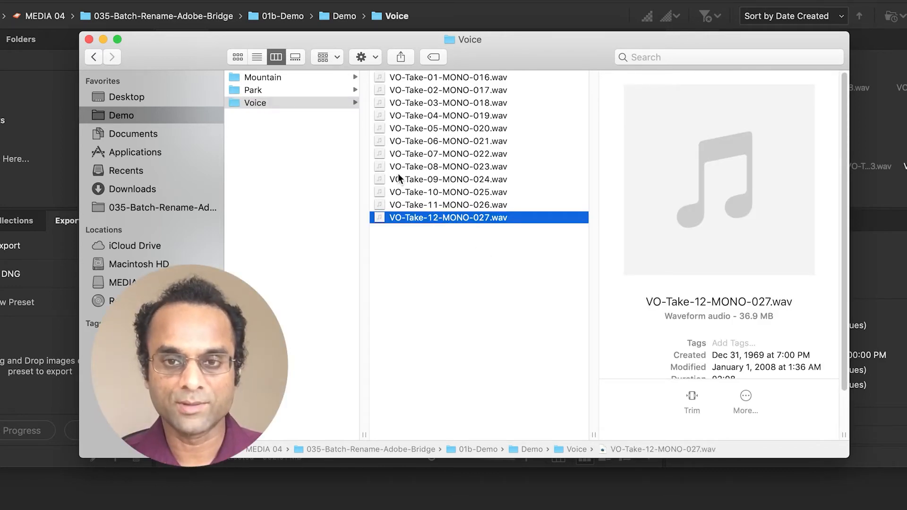
pyautogui.click(252, 89)
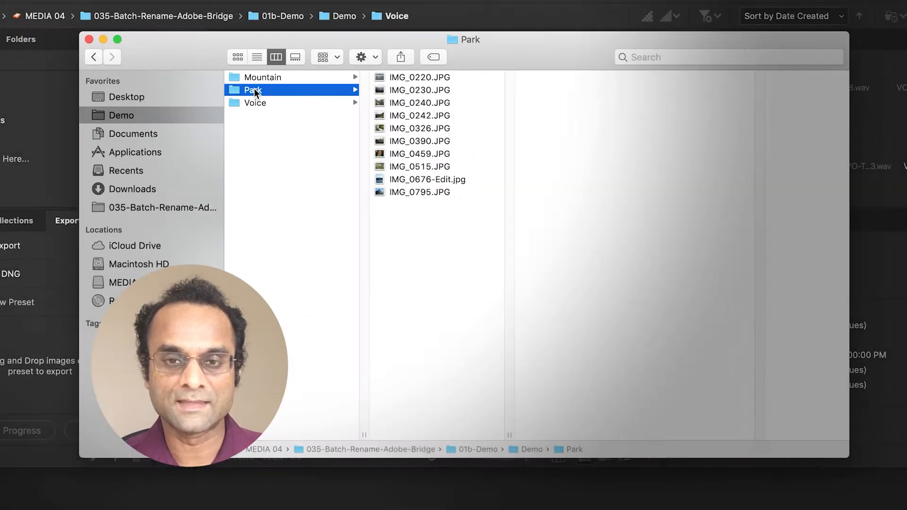
pyautogui.moveTo(317, 76)
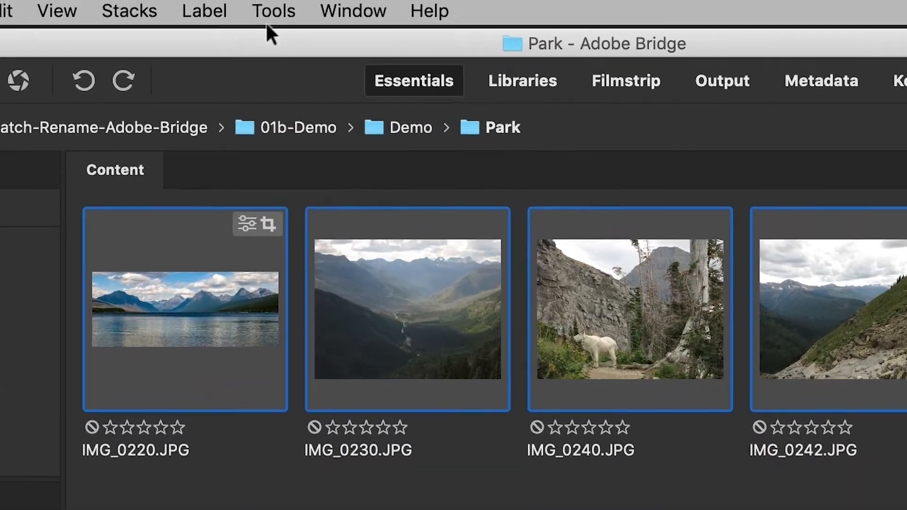
# Open Batch Rename for the Park photos and replace the prefix with 'Glacier-Park-'
pyautogui.click(273, 11)
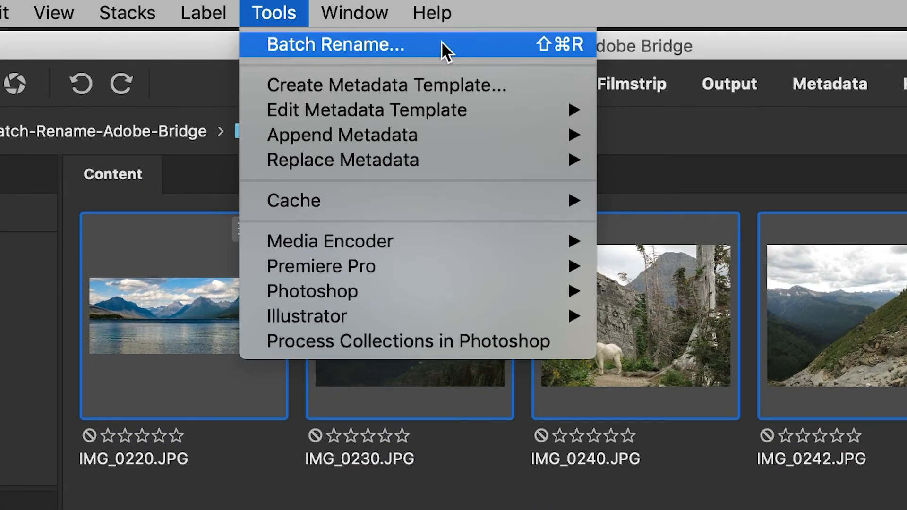
pyautogui.click(334, 44)
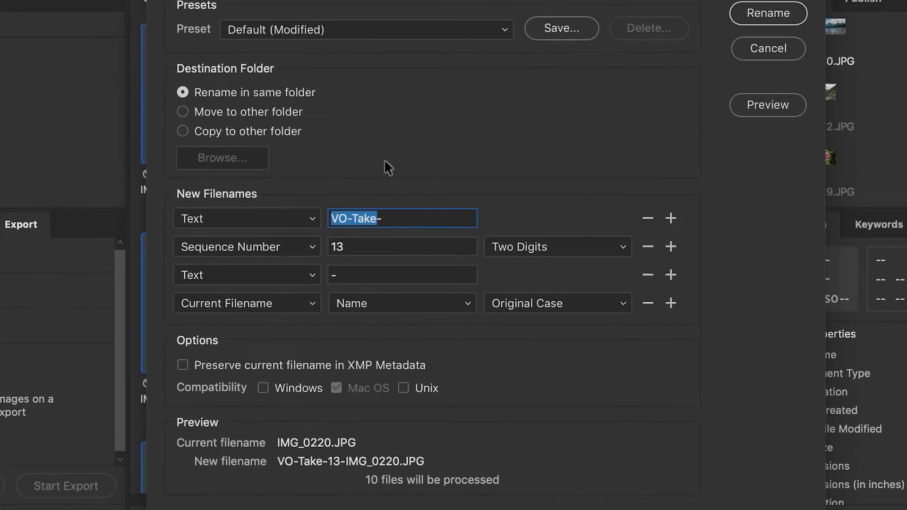
pyautogui.write('Gla-')
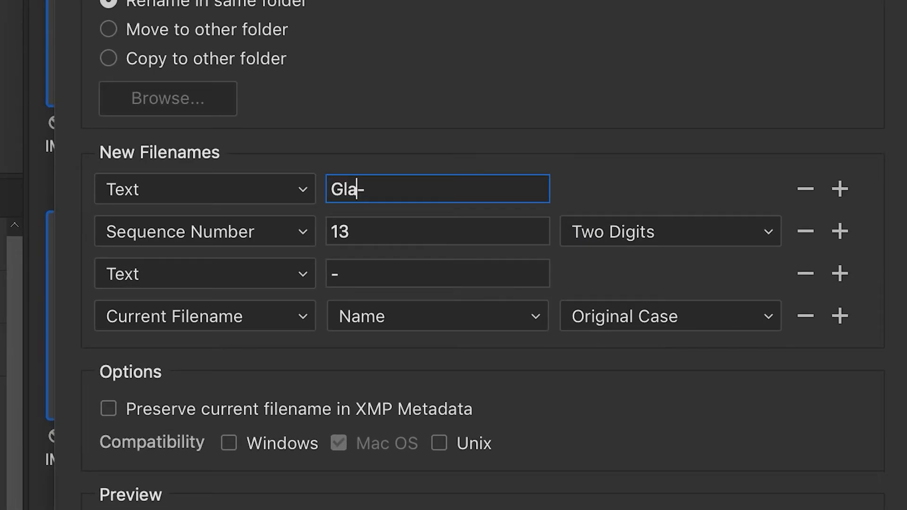
pyautogui.write('cier')
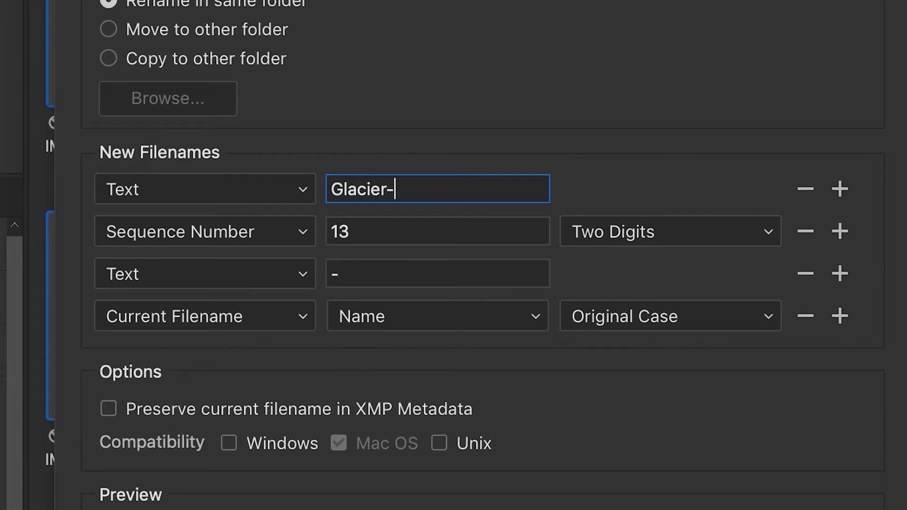
pyautogui.write('Park-')
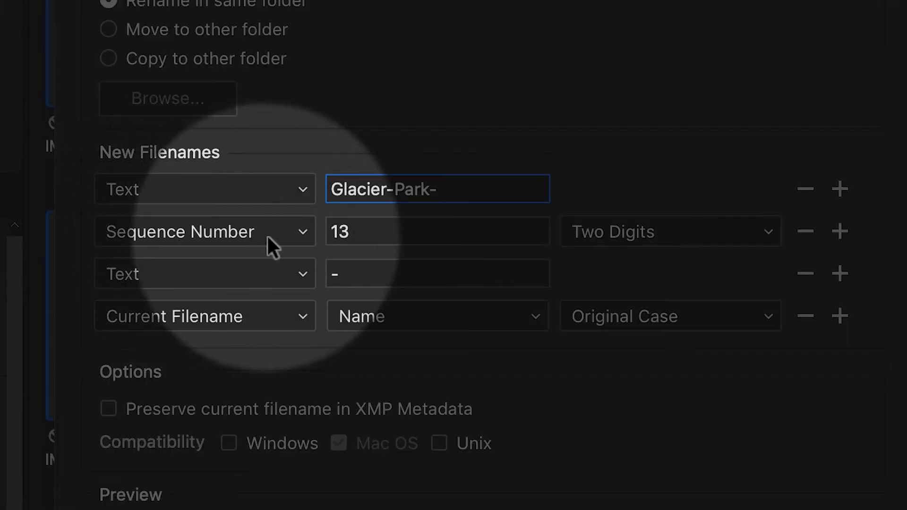
# Replace the second name part with Date Time using Date Created in YYYYMMDD format
pyautogui.click(204, 231)
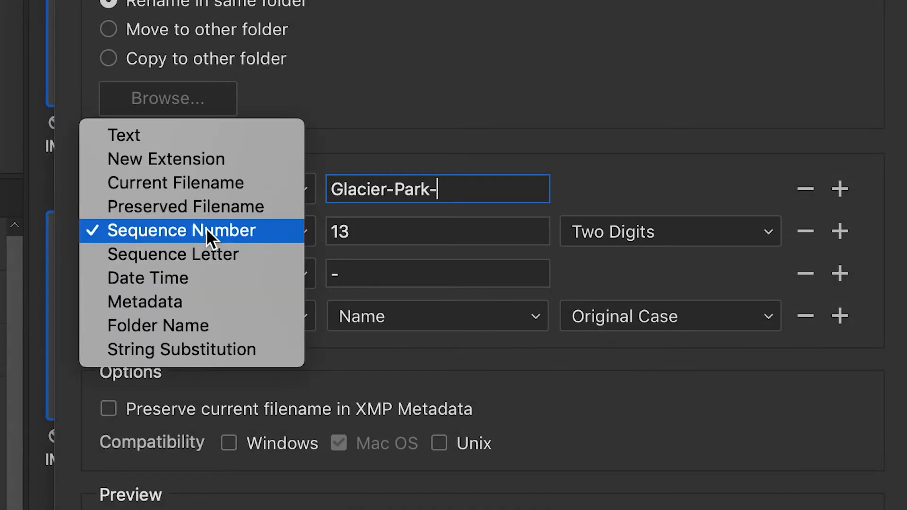
pyautogui.moveTo(148, 278)
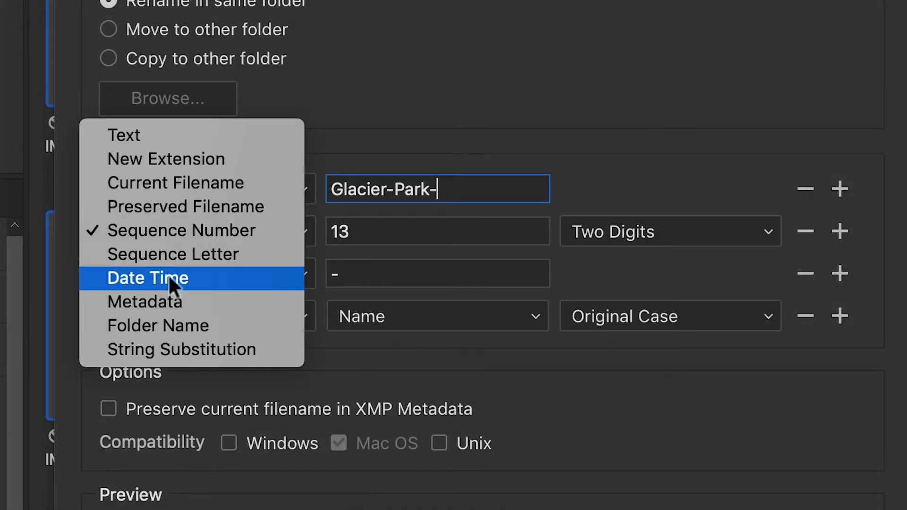
pyautogui.click(148, 278)
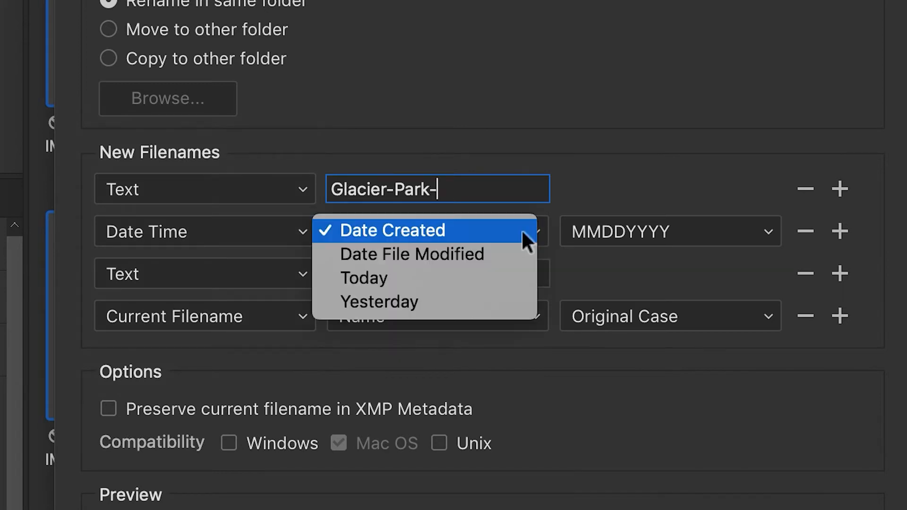
pyautogui.moveTo(451, 237)
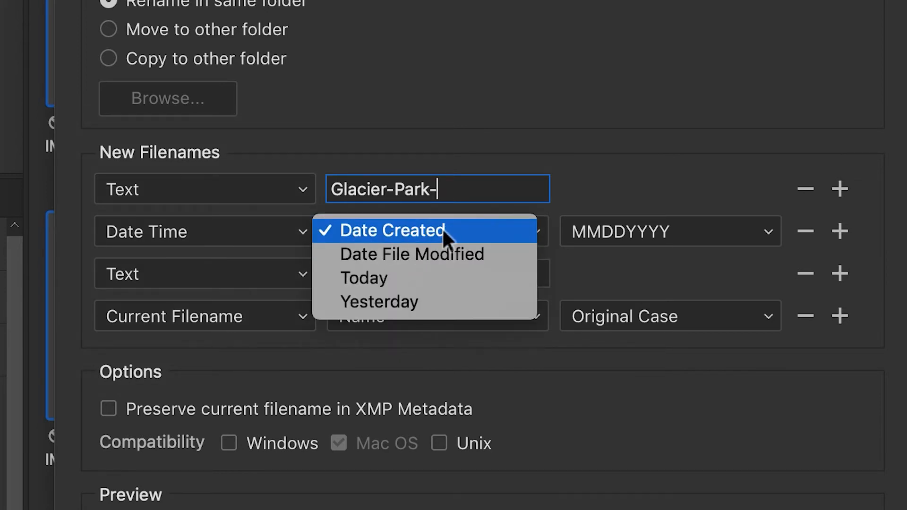
pyautogui.moveTo(411, 330)
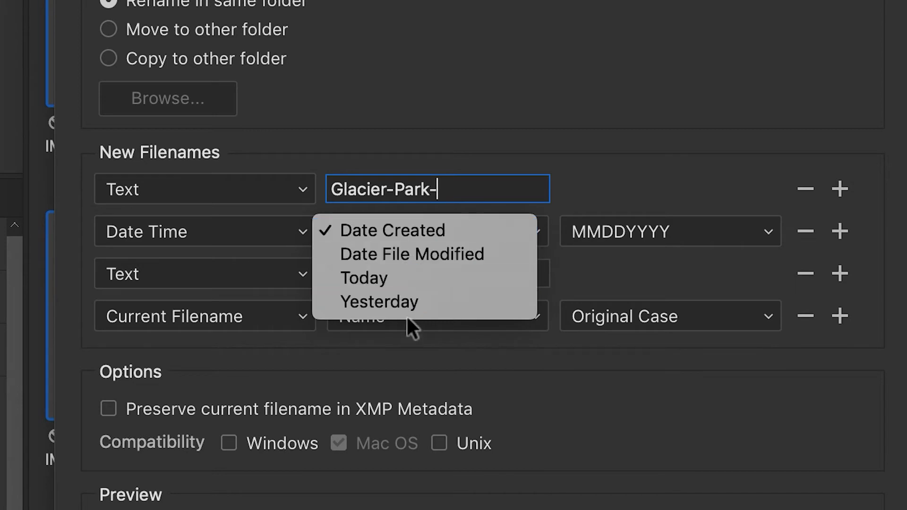
pyautogui.moveTo(416, 230)
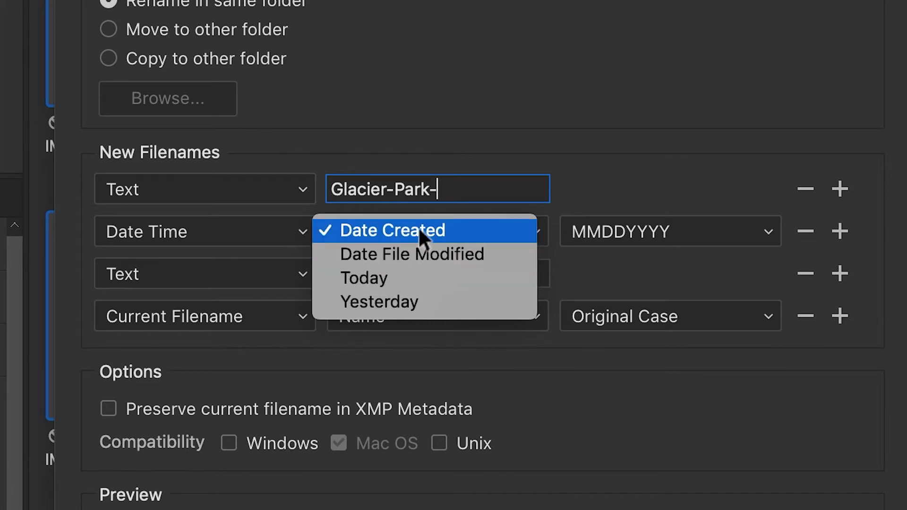
pyautogui.click(391, 230)
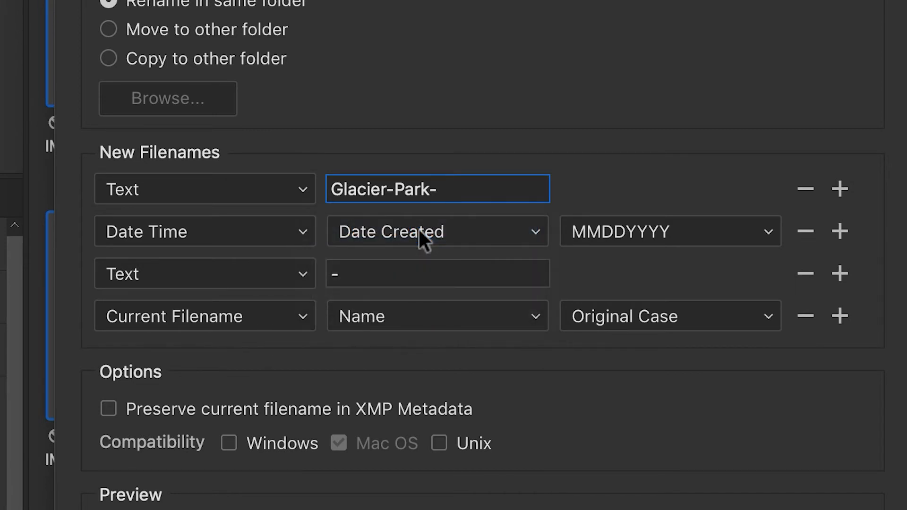
pyautogui.moveTo(612, 241)
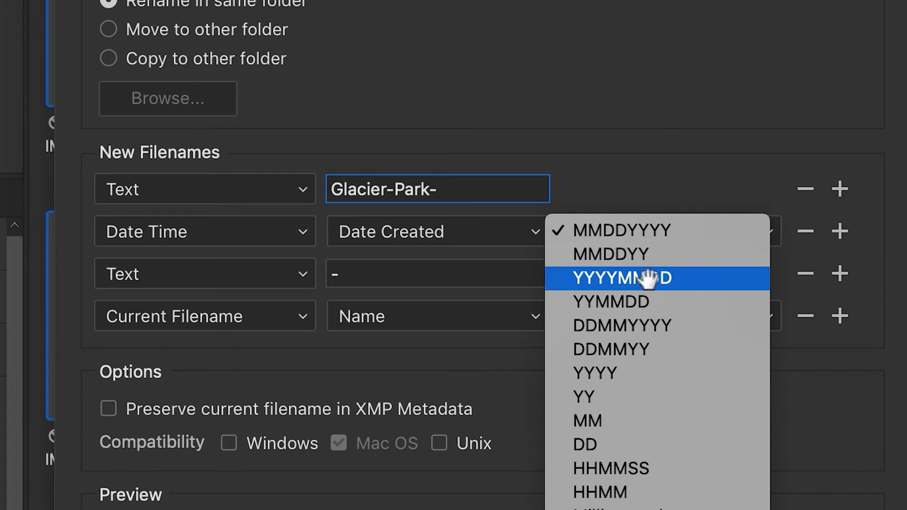
pyautogui.click(620, 278)
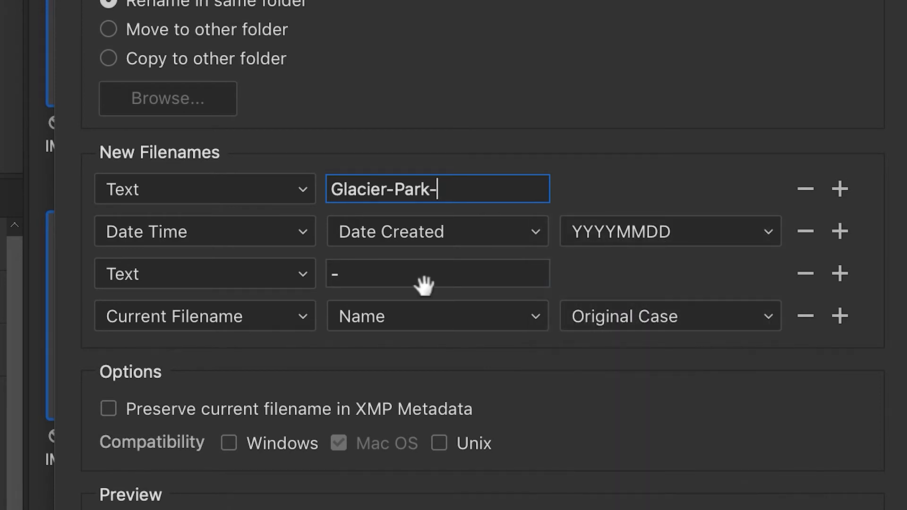
pyautogui.moveTo(371, 273)
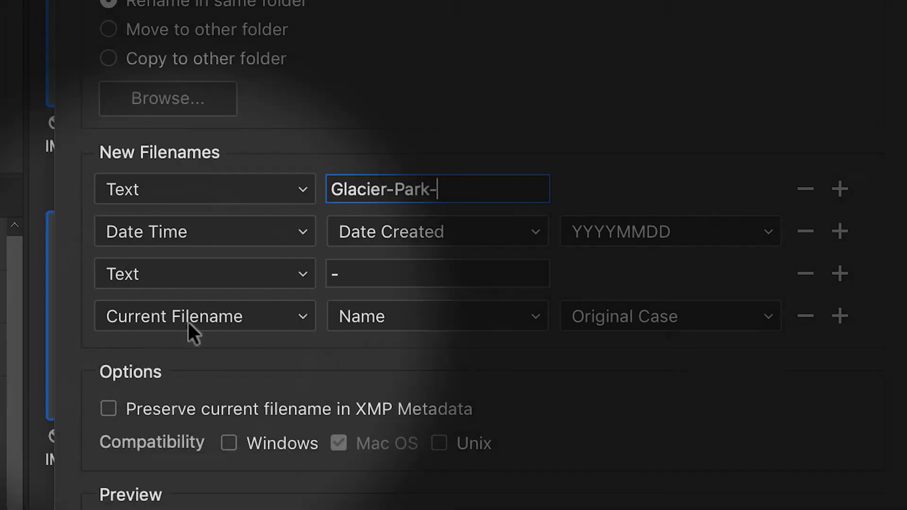
# Replace Current Filename with a four-digit Sequence Number as the final name part
pyautogui.click(204, 316)
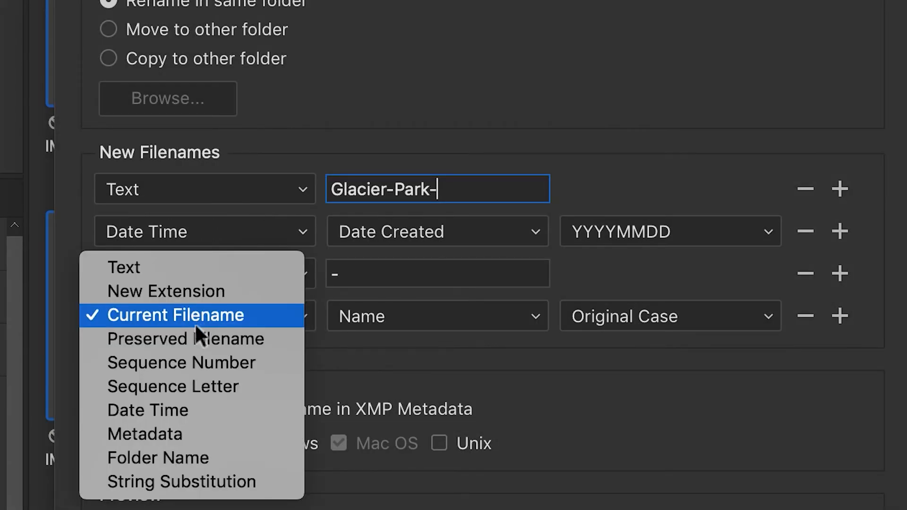
pyautogui.click(180, 363)
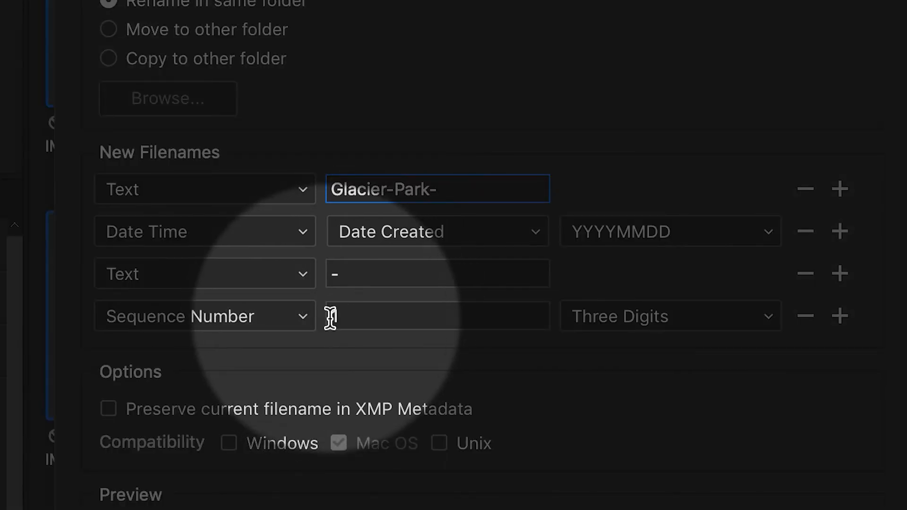
pyautogui.click(669, 316)
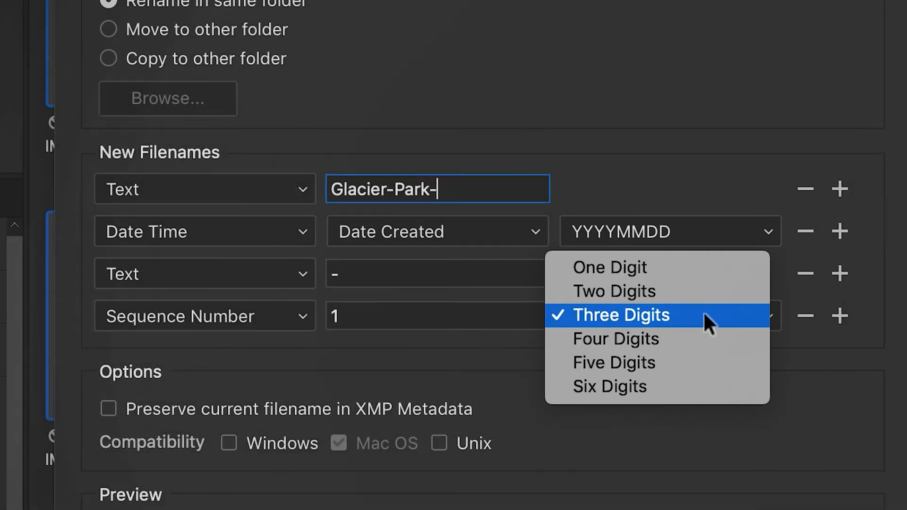
pyautogui.click(615, 338)
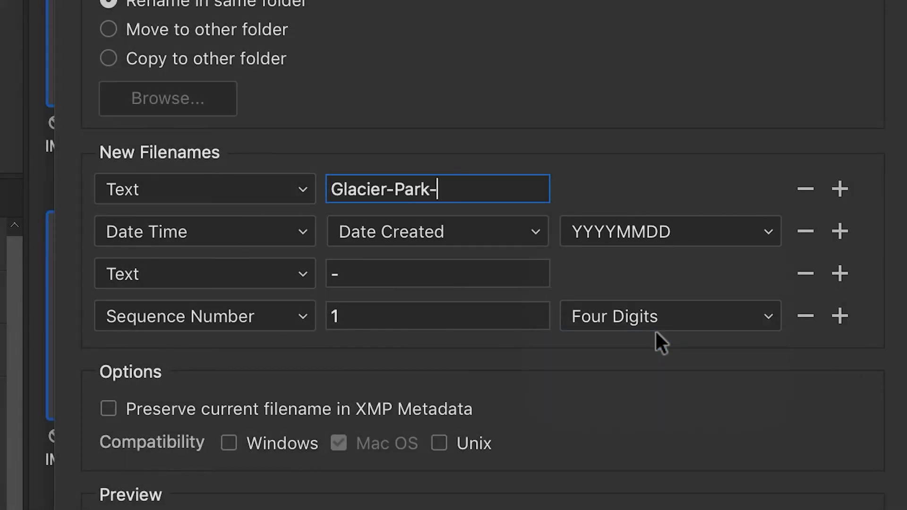
pyautogui.scroll(-3)
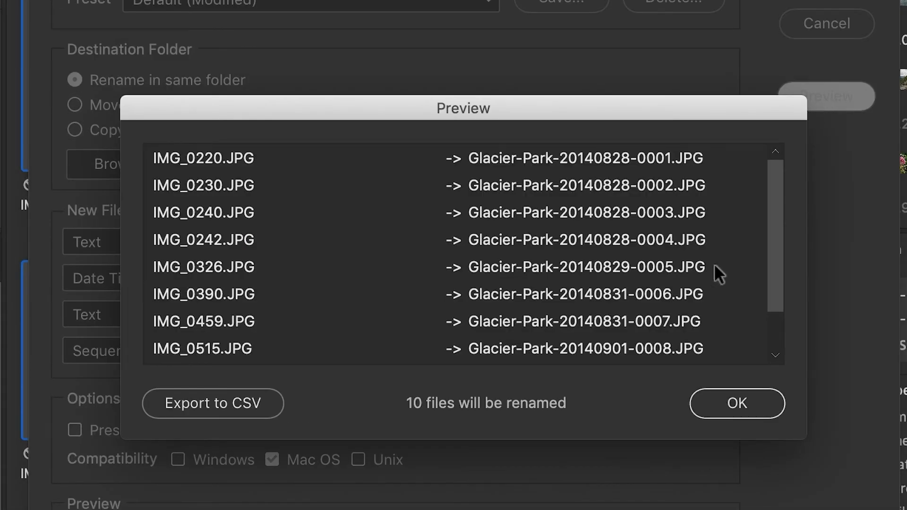
# Check the preview names like Glacier-Park-20140828-0001.JPG, then rename the ten photos
pyautogui.scroll(-3)
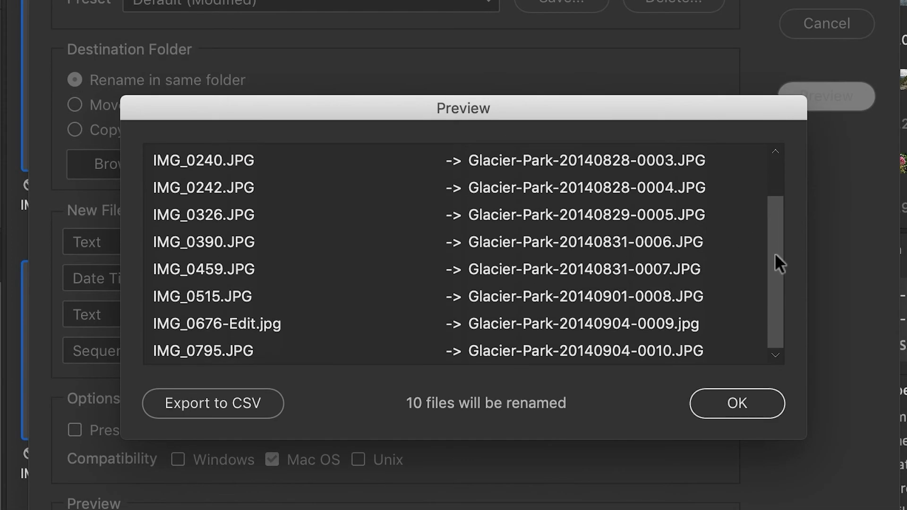
pyautogui.click(737, 403)
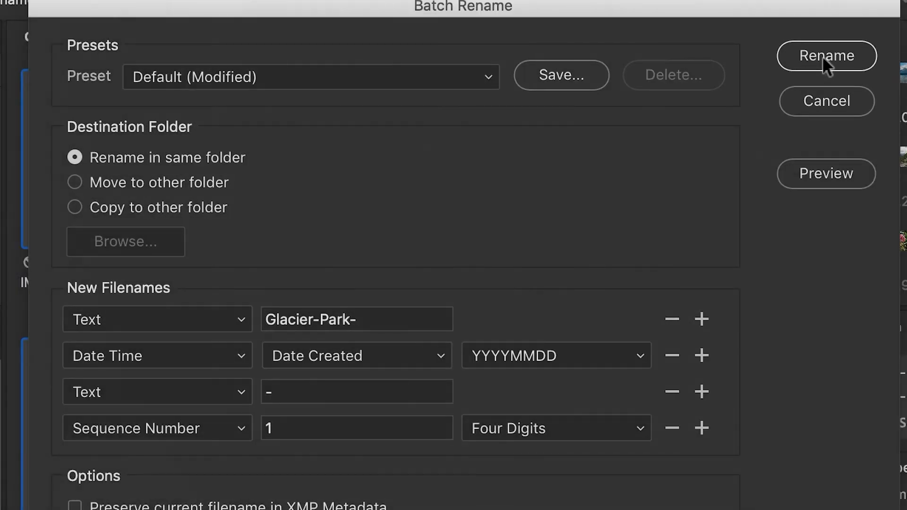
pyautogui.click(826, 56)
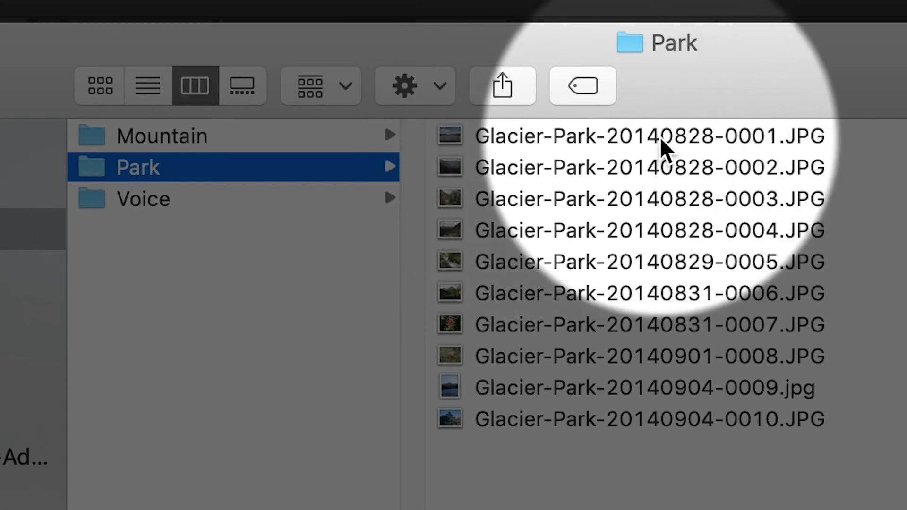
pyautogui.moveTo(753, 217)
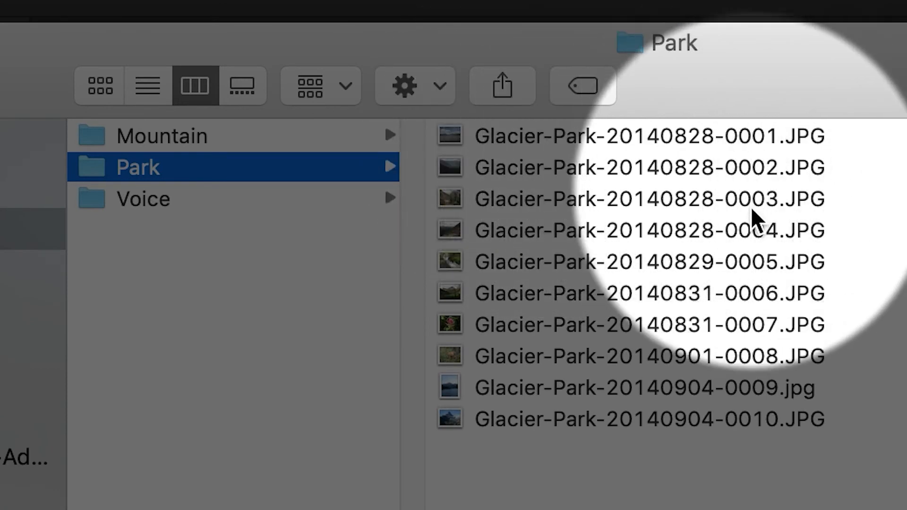